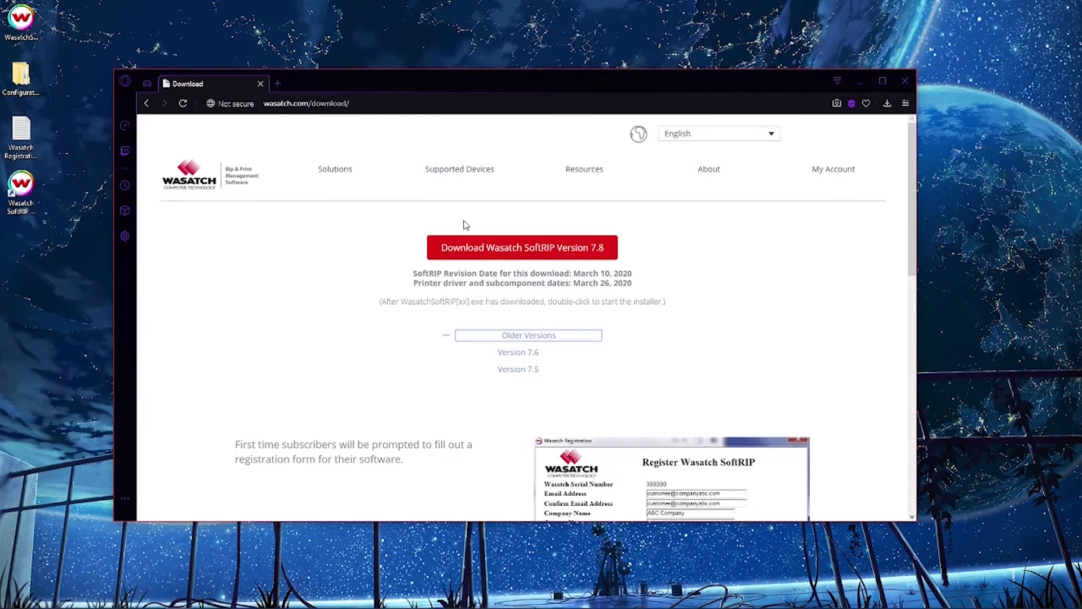
mouse_move(713, 318)
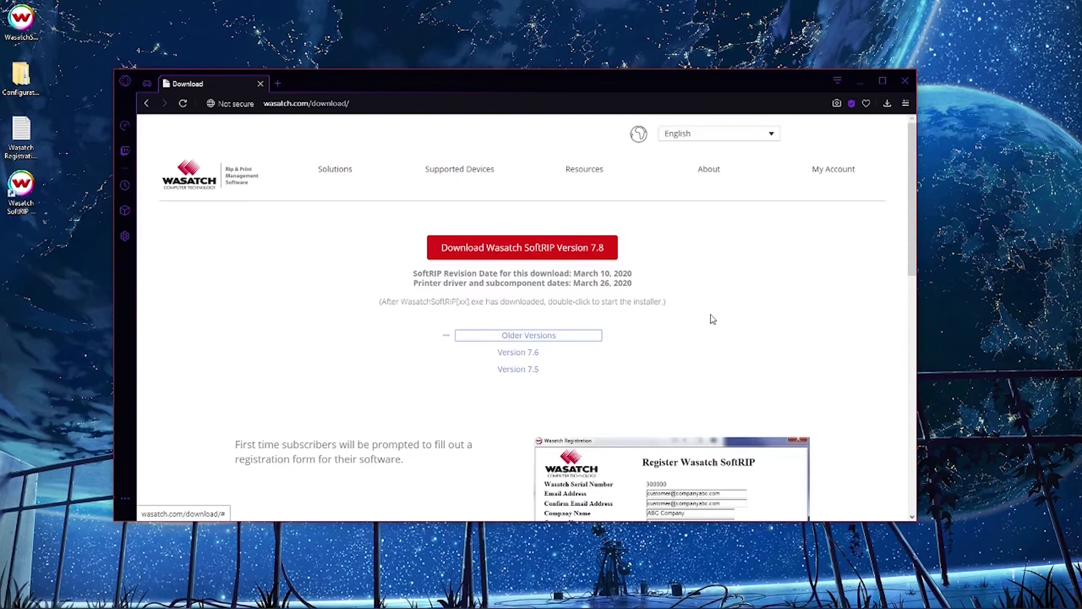
Step: Close the browser after reviewing the SoftRIP 7.8 download page
left_click(904, 80)
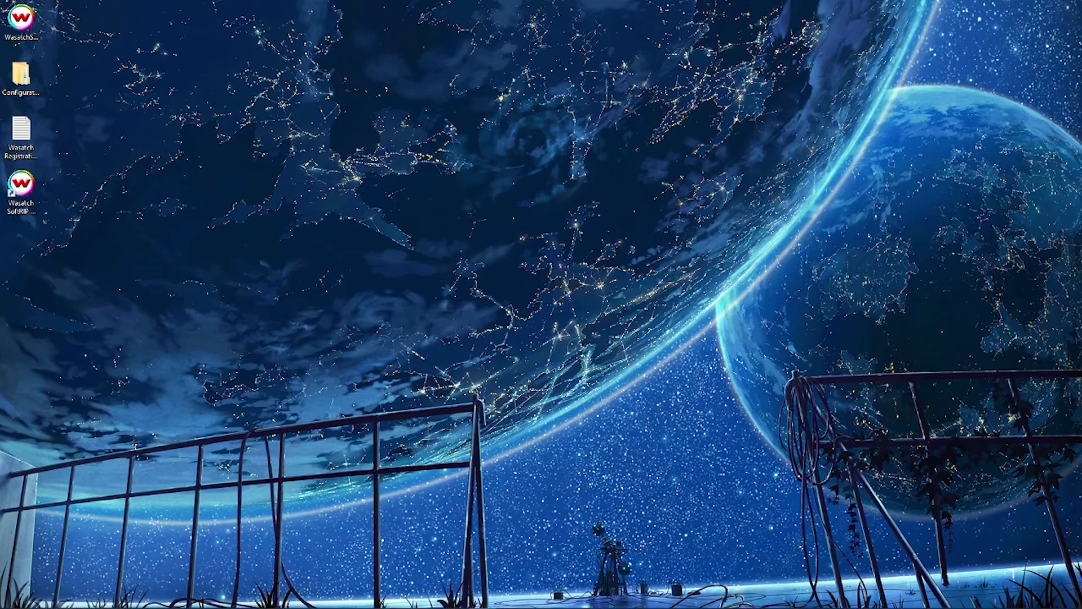
Step: Launch SoftRIP 7.8 from its desktop shortcut and show the Help menu
double_click(20, 186)
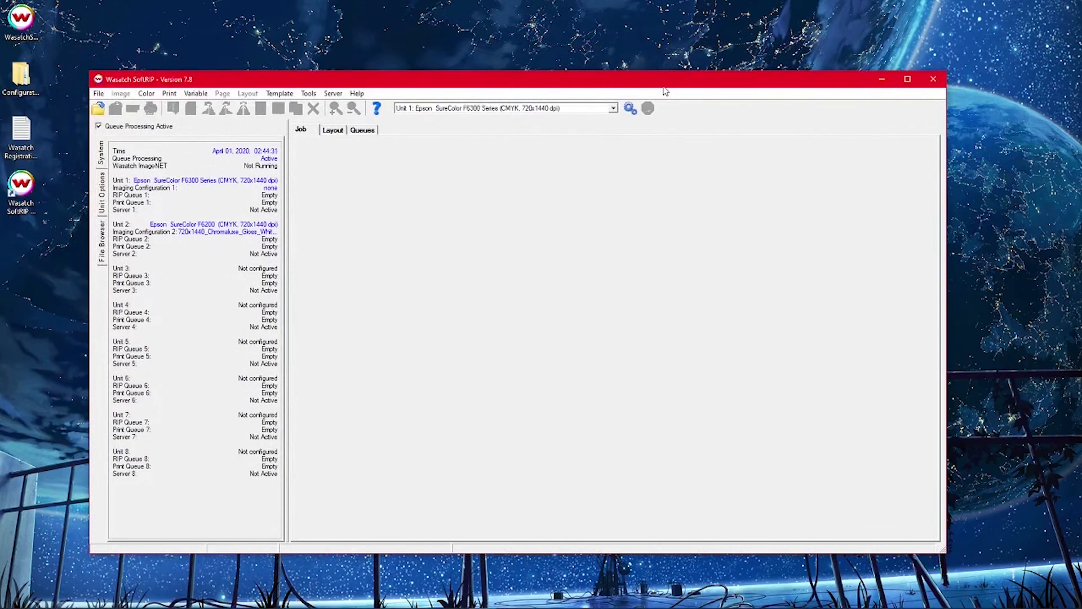
mouse_move(471, 163)
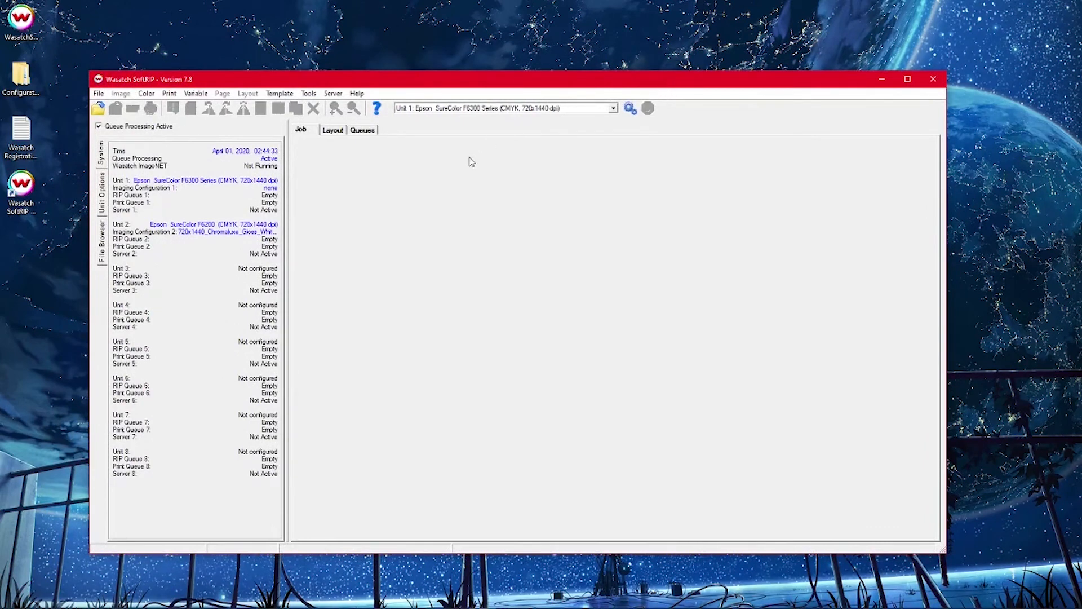
left_click(357, 93)
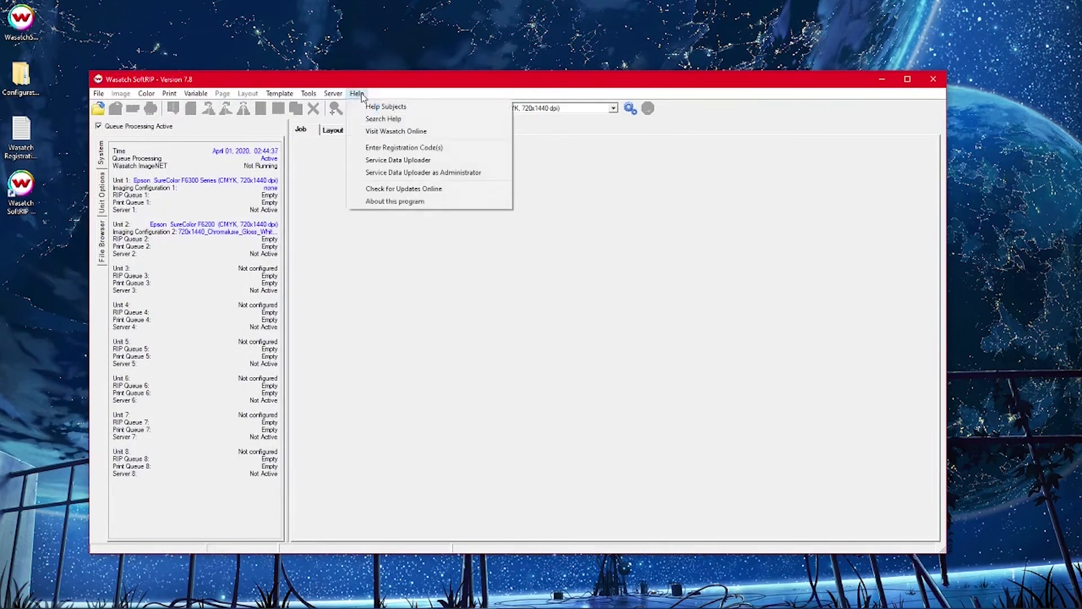
mouse_move(404, 148)
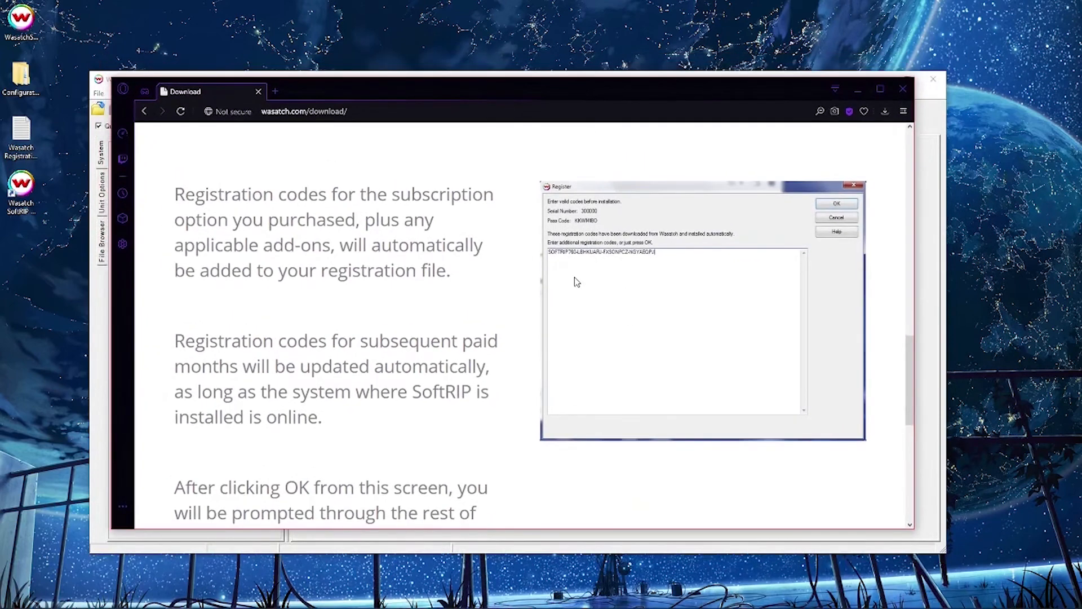
mouse_move(520, 228)
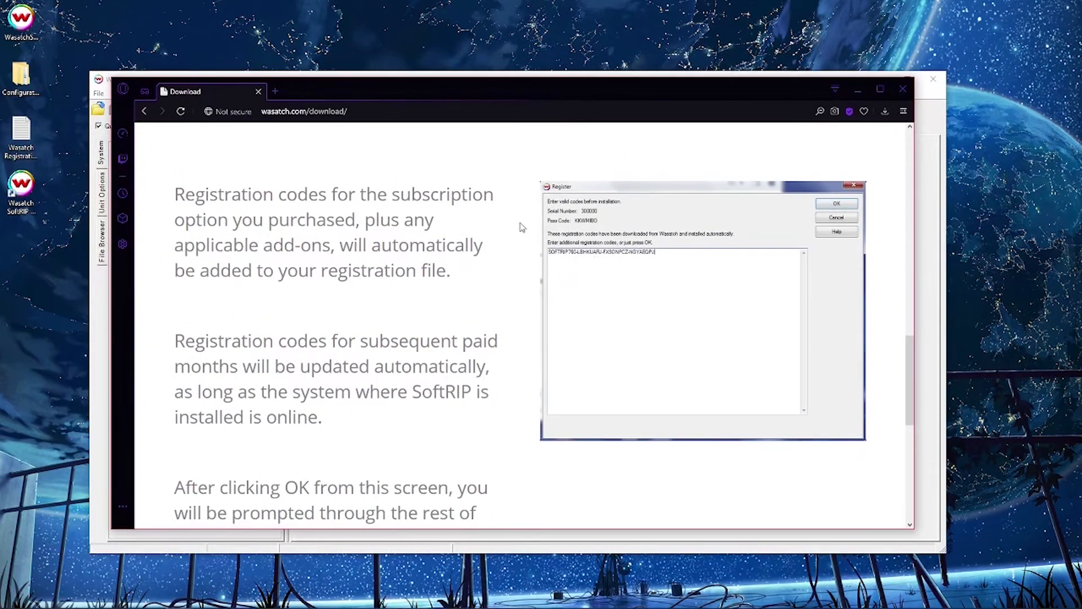
mouse_move(573, 259)
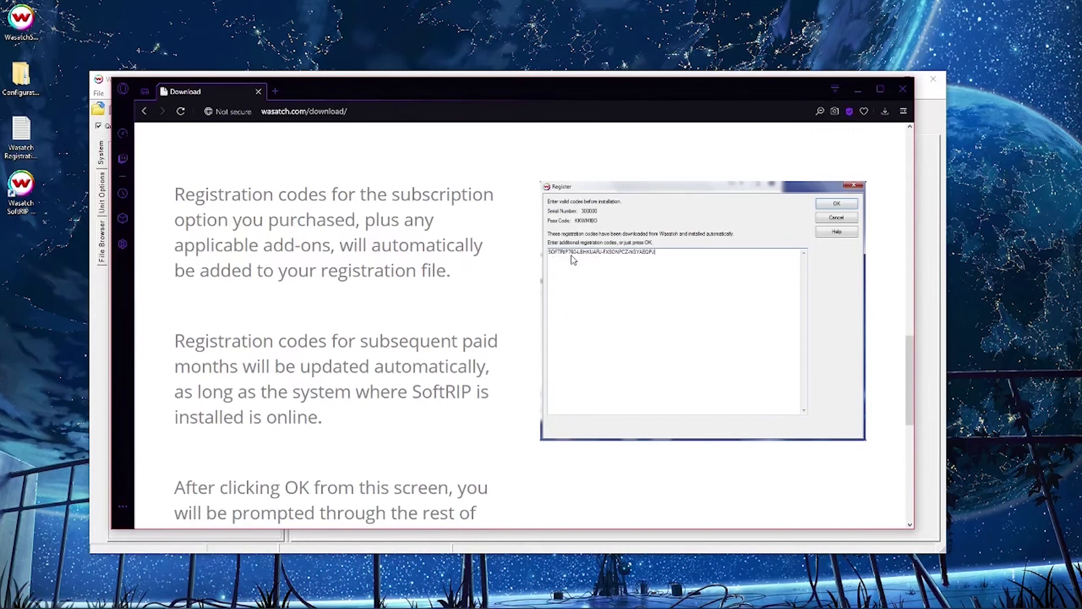
mouse_move(578, 264)
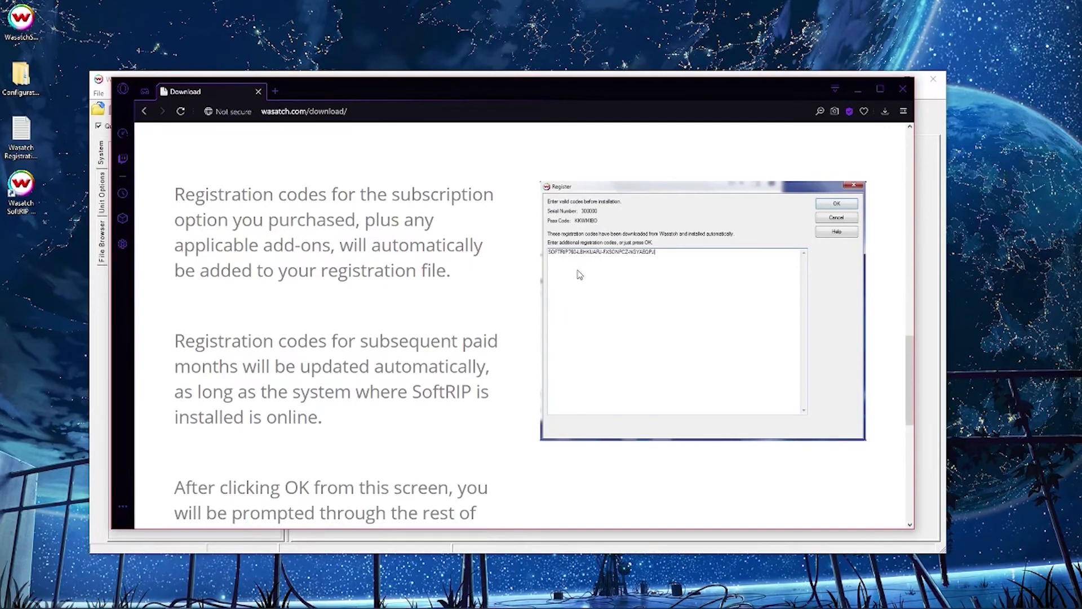
Step: Bring up File Explorer on the wwrip78 folder on the Seagate backup drive
left_click(836, 202)
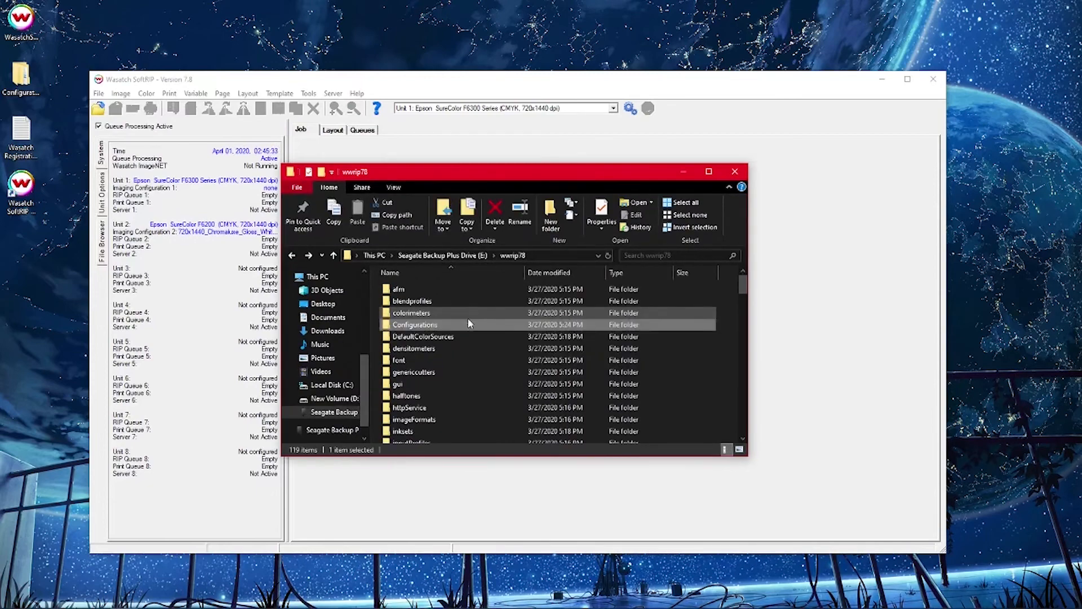
mouse_move(415, 324)
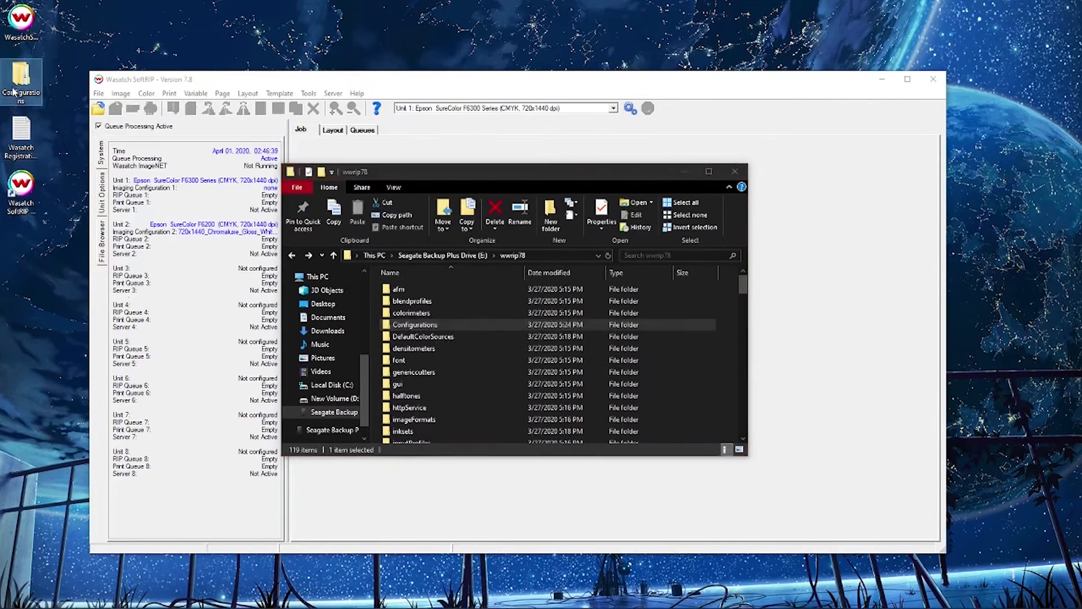
Step: Scroll the wwrip78 listing past Configurations and select the first print queue folder
scroll("down", 3)
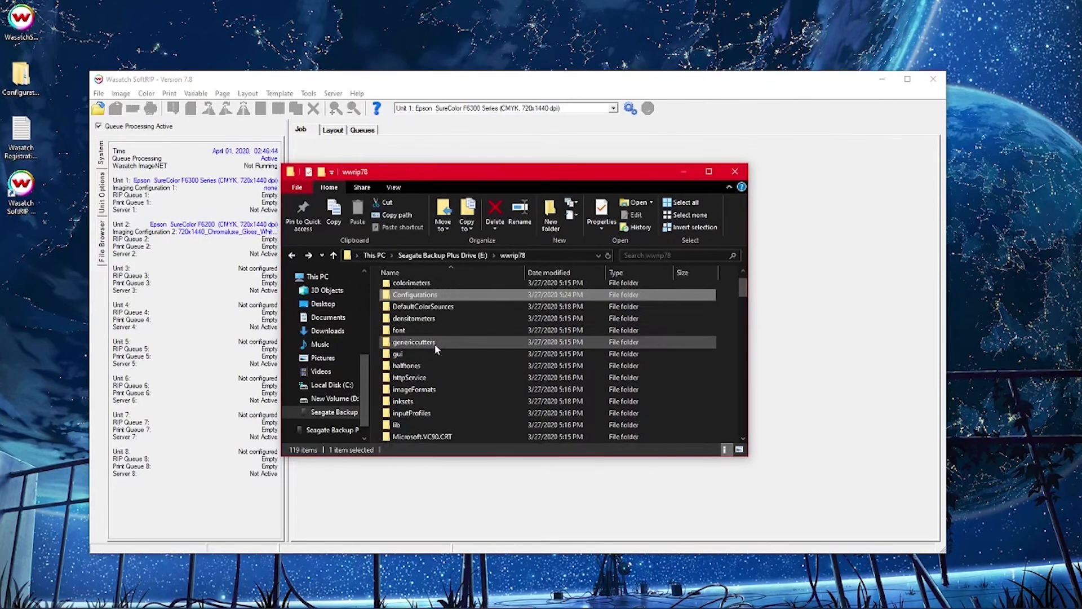
scroll("down", 3)
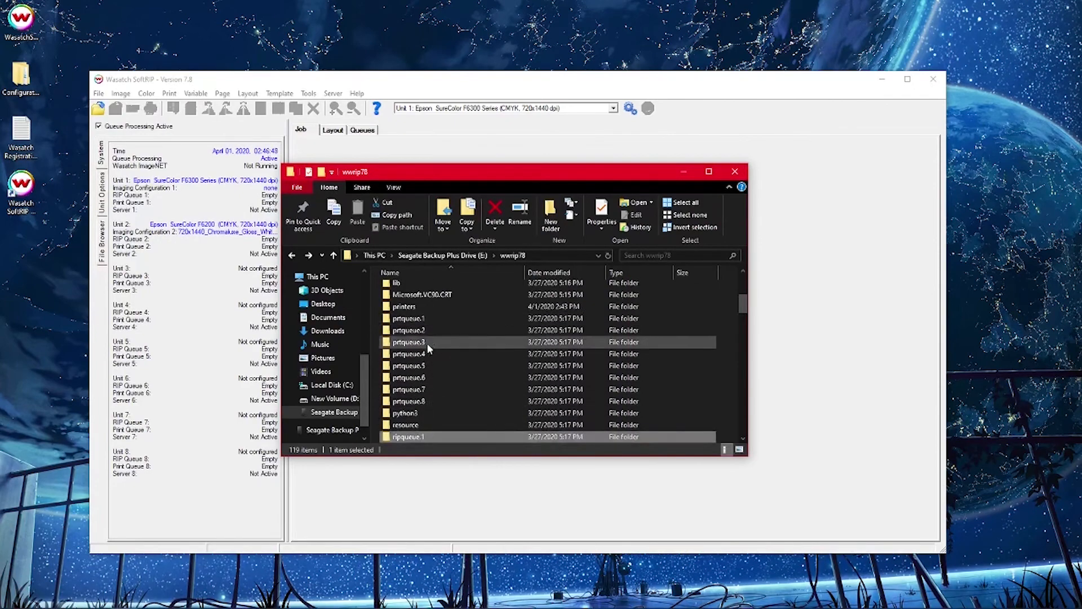
left_click(407, 318)
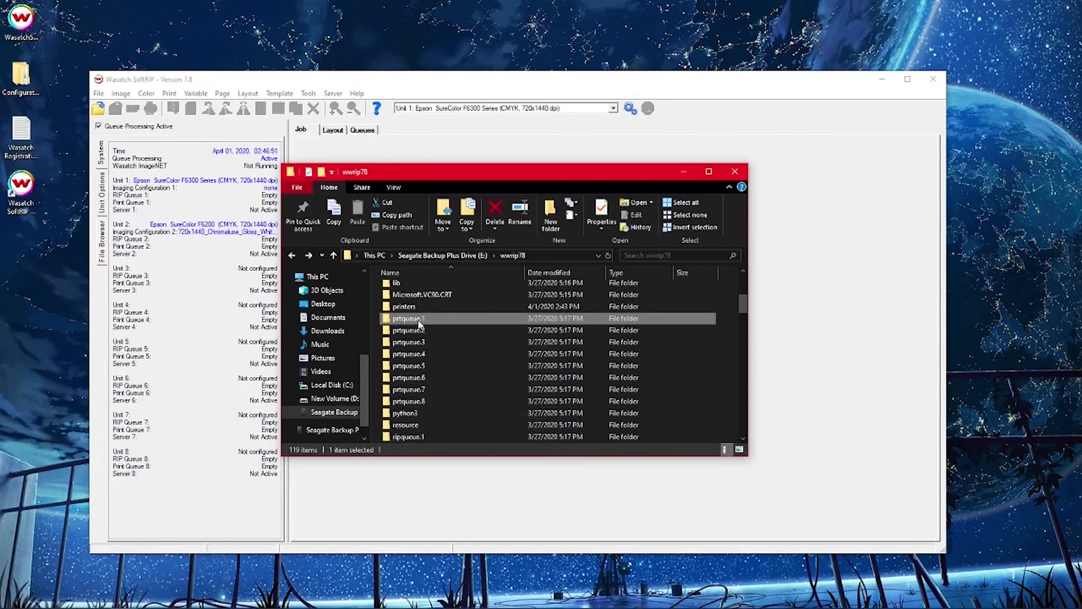
mouse_move(414, 330)
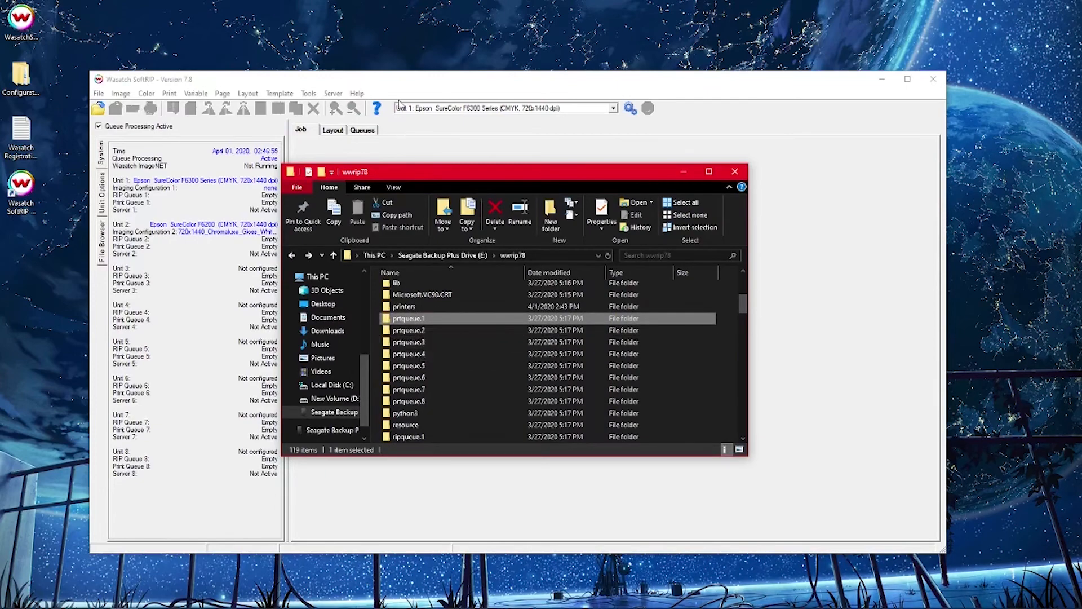
Step: Review the configured print units, keep Unit 1 selected, and close SoftRIP
left_click(611, 109)
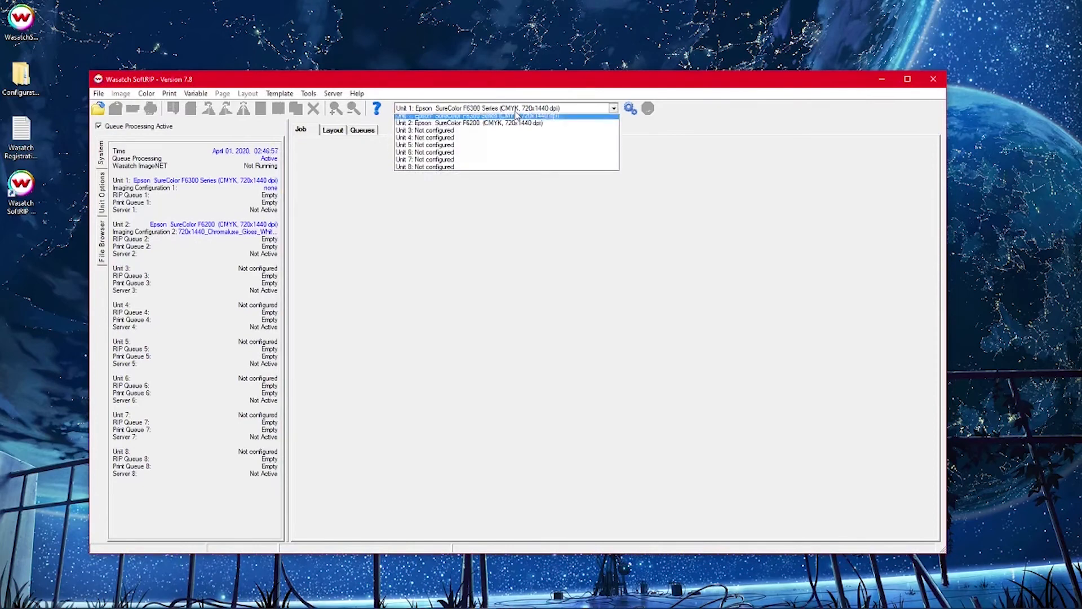
left_click(504, 107)
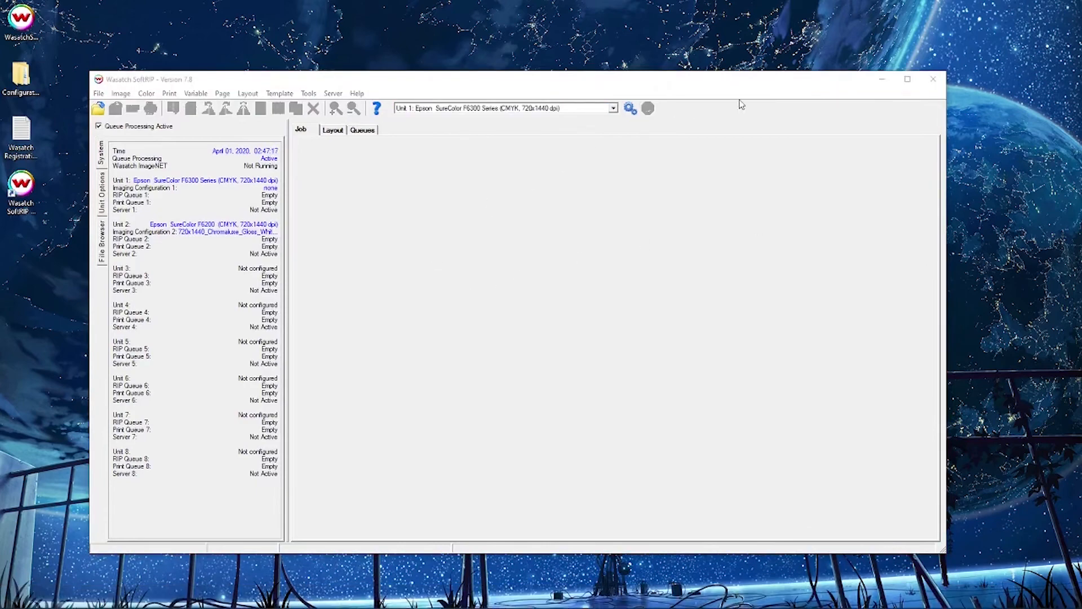
left_click(933, 79)
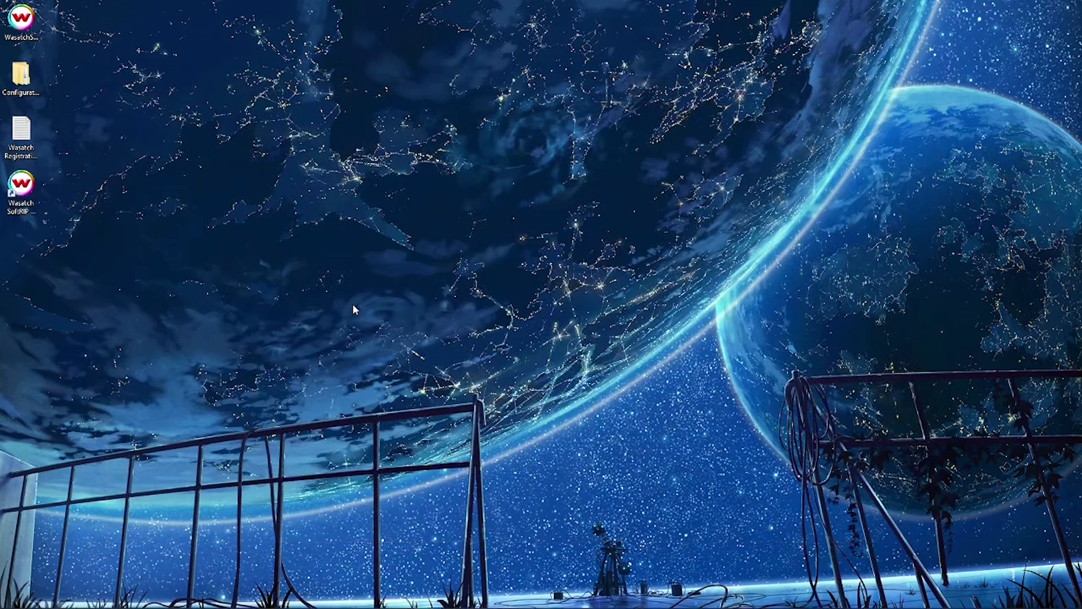
mouse_move(434, 286)
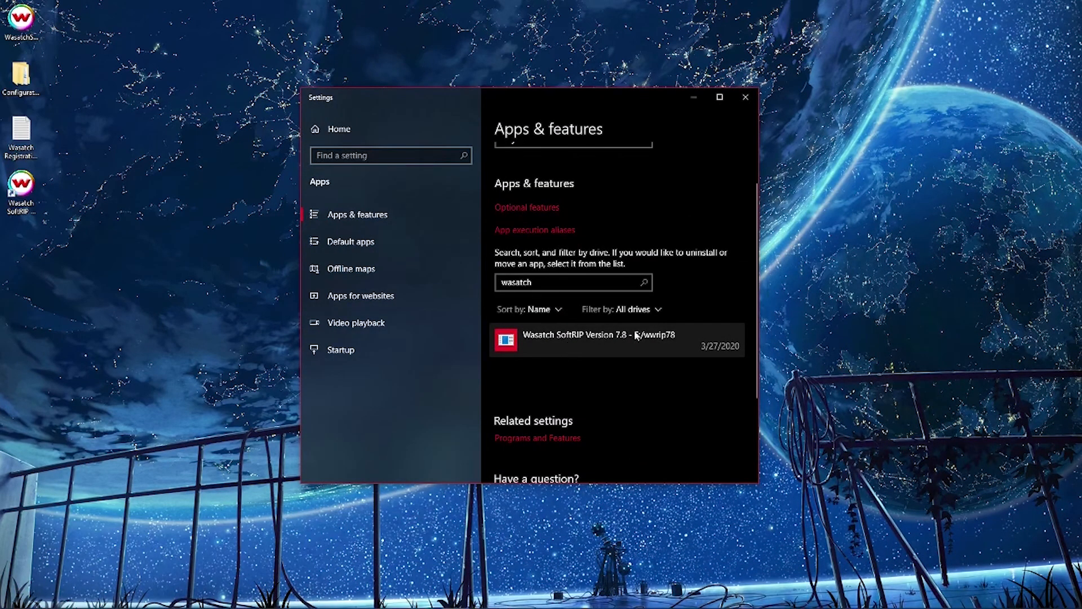
Step: Uninstall SoftRIP 7.8 from E:/wwrip78, removing its color configurations and jobs
left_click(615, 339)
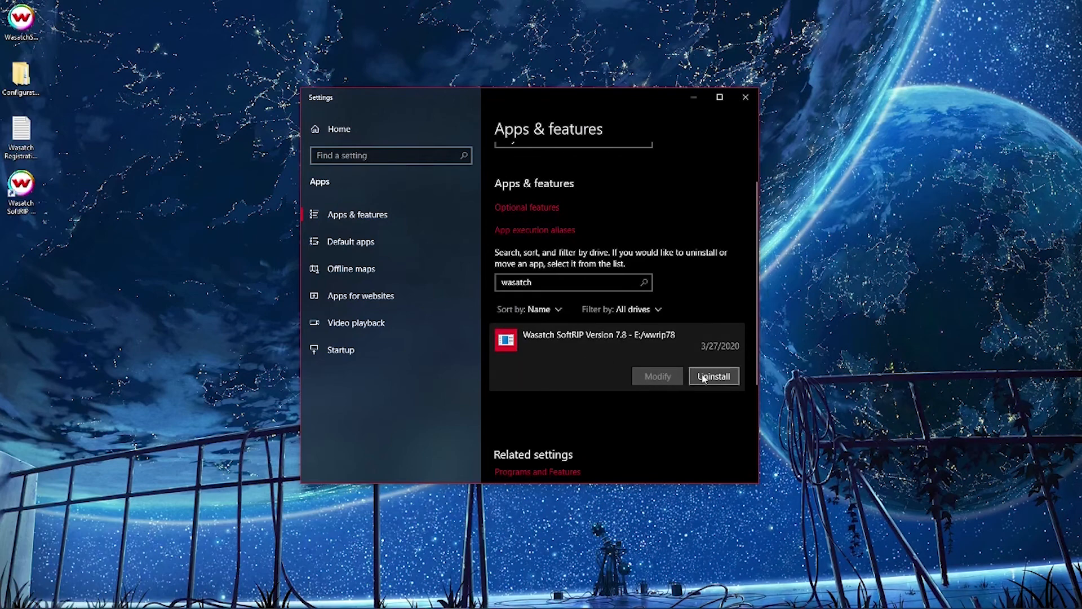
left_click(713, 376)
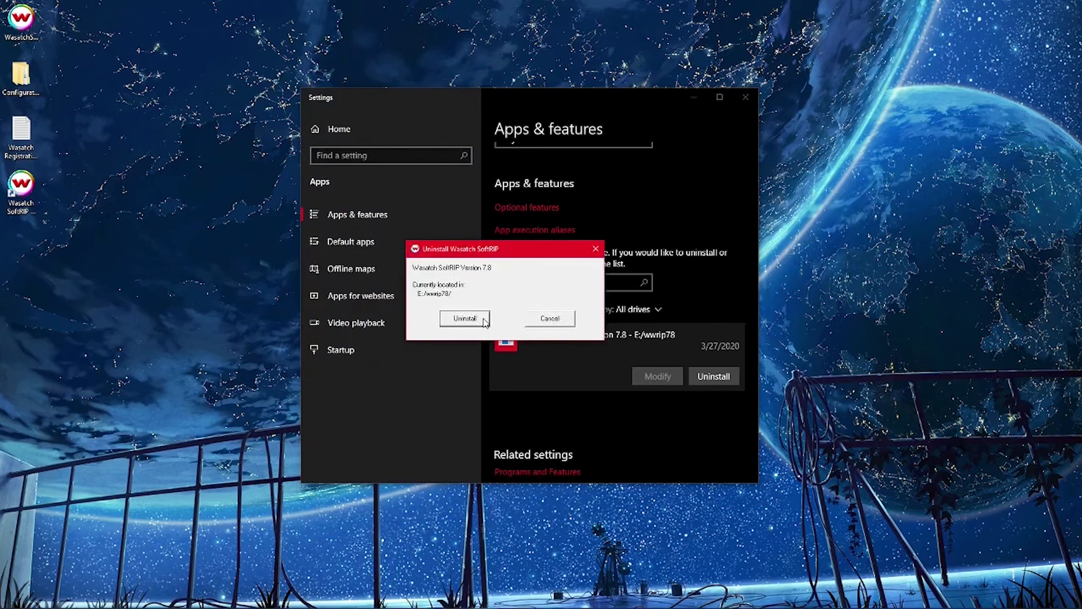
mouse_move(463, 317)
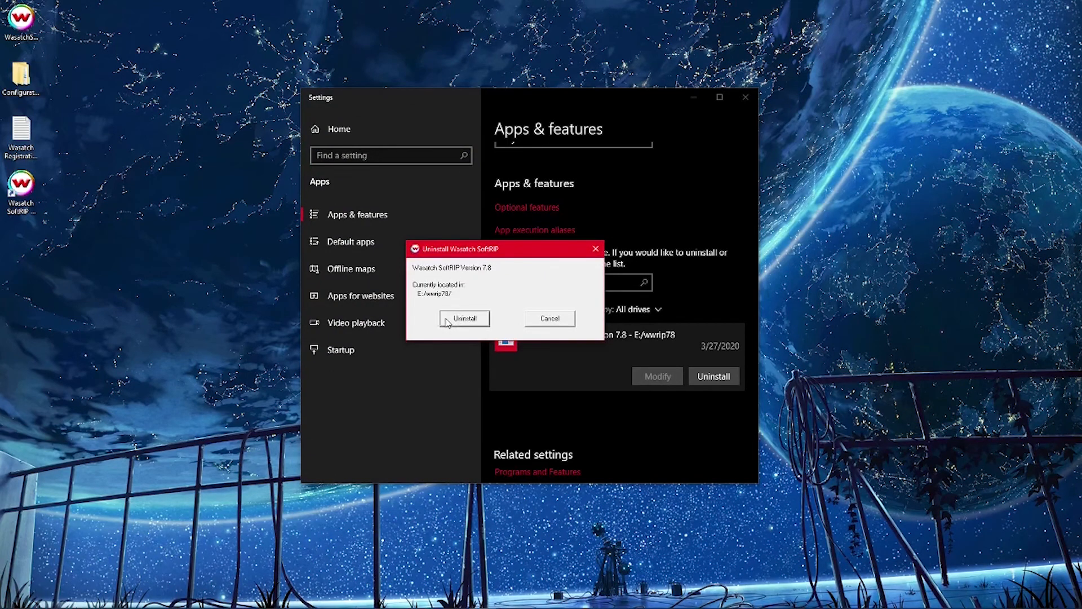
left_click(465, 318)
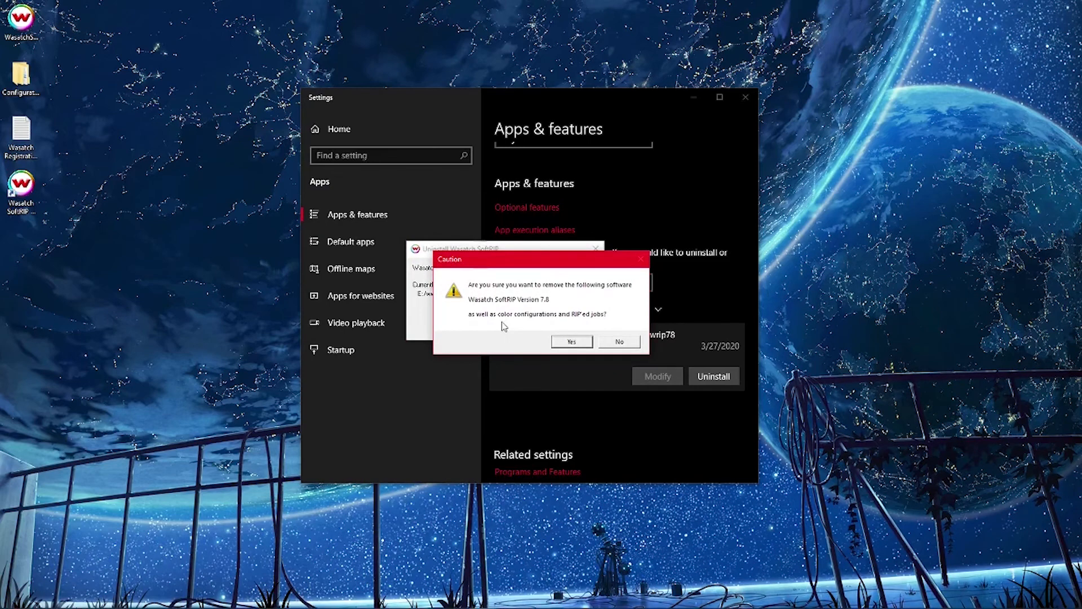
left_click(571, 341)
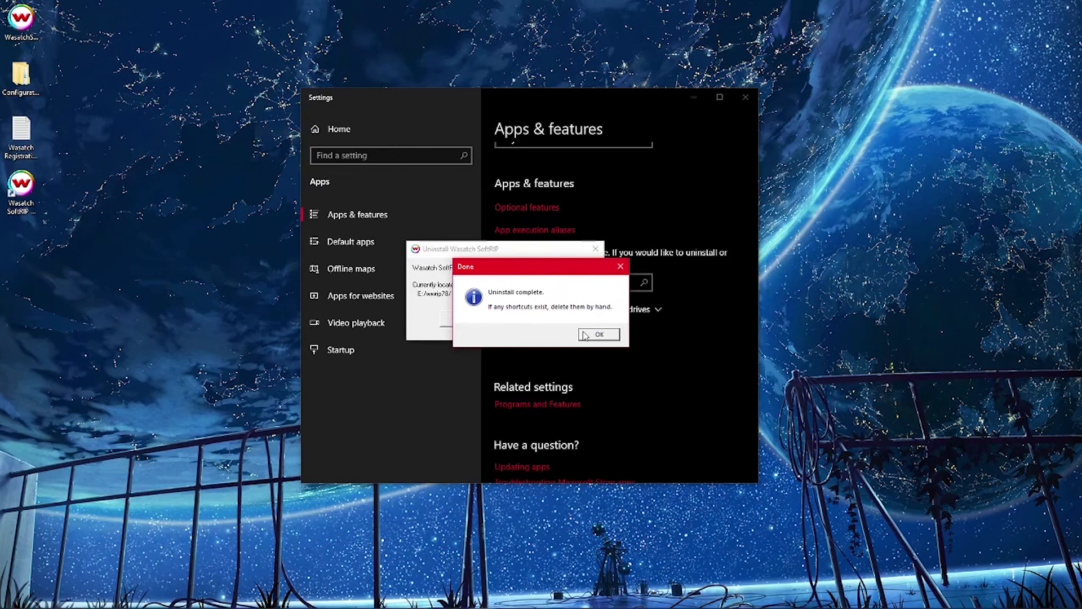
left_click(598, 335)
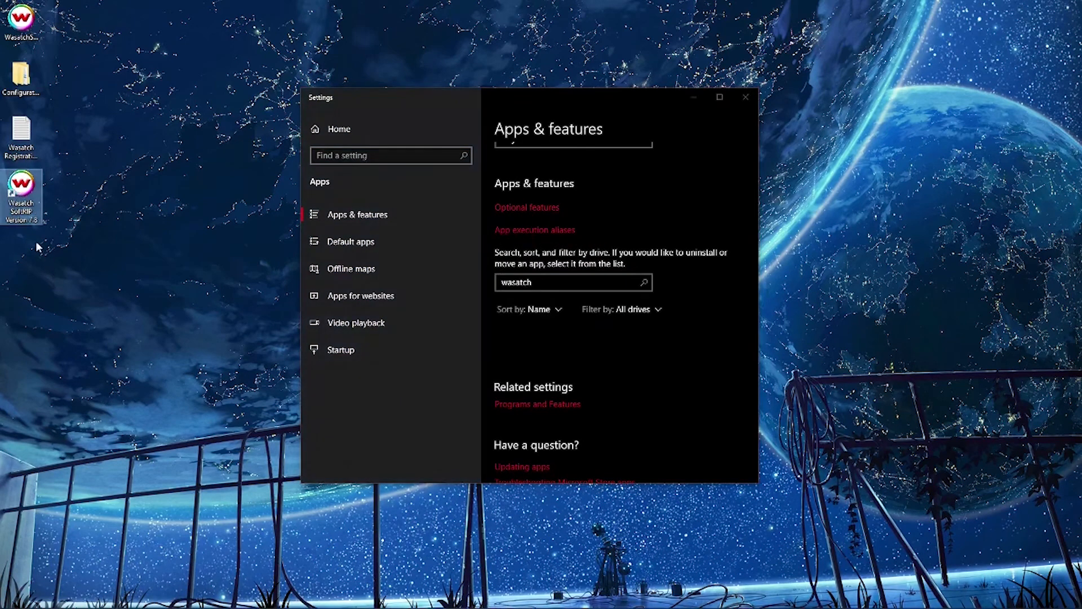
right_click(22, 196)
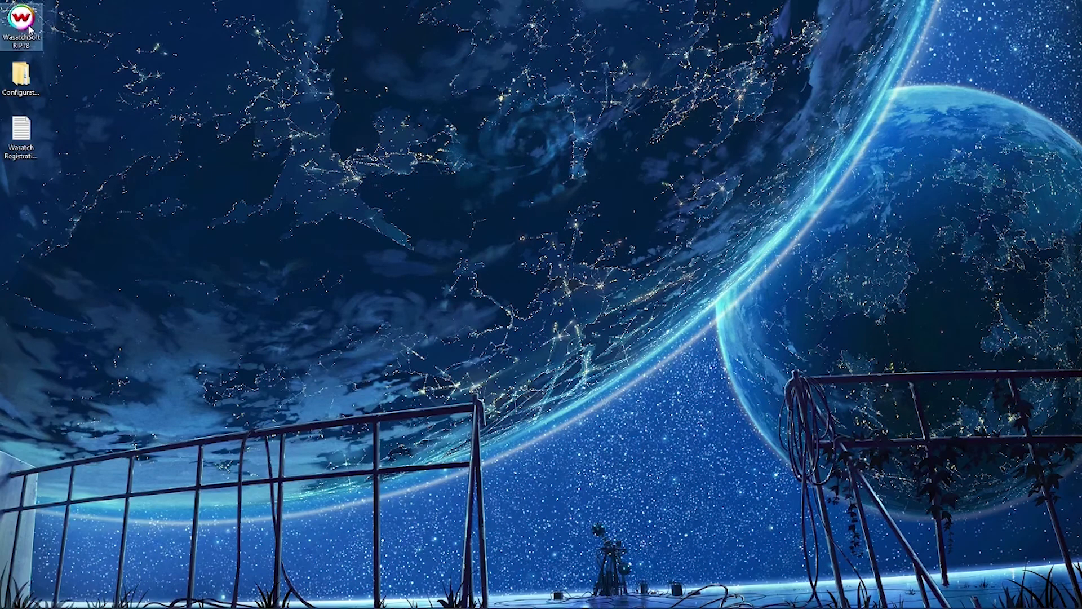
mouse_move(216, 165)
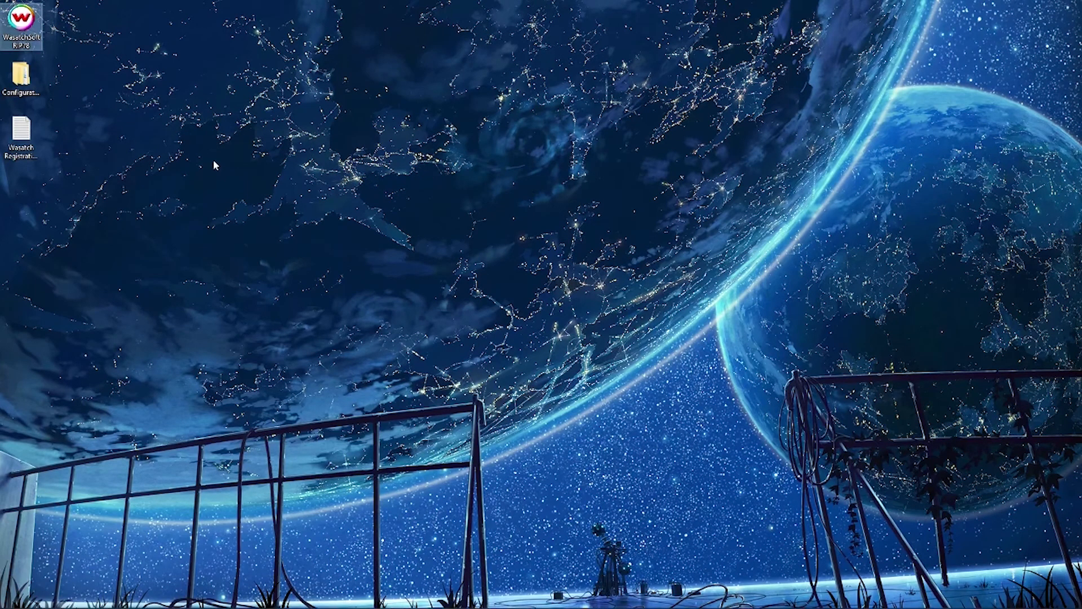
mouse_move(123, 93)
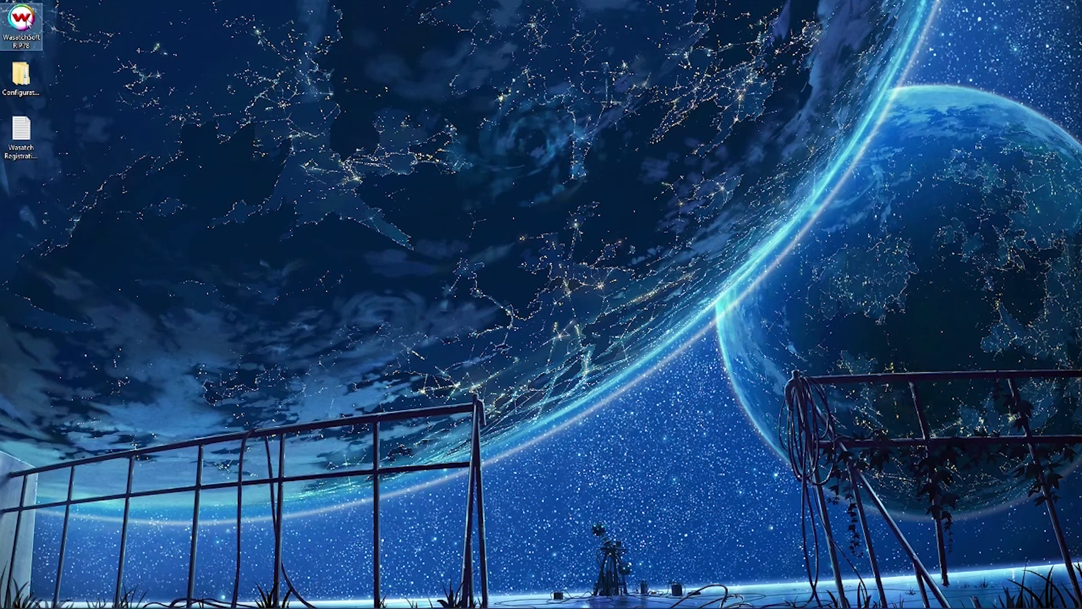
Step: Run the SoftRIP 7.8 extractor, replacing all existing files
left_click(21, 24)
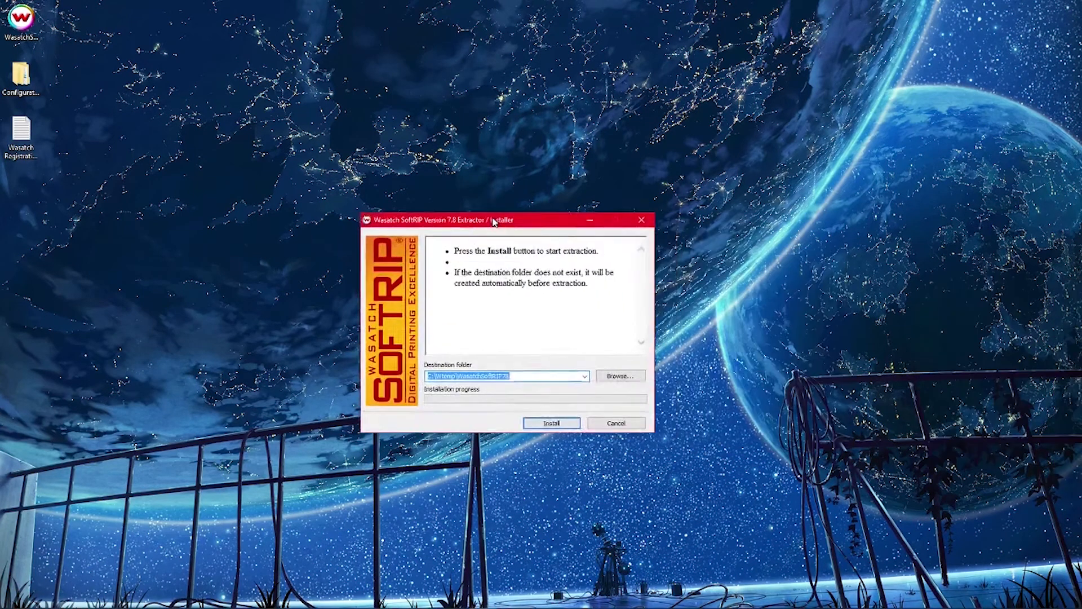
left_click_drag(494, 220, 533, 191)
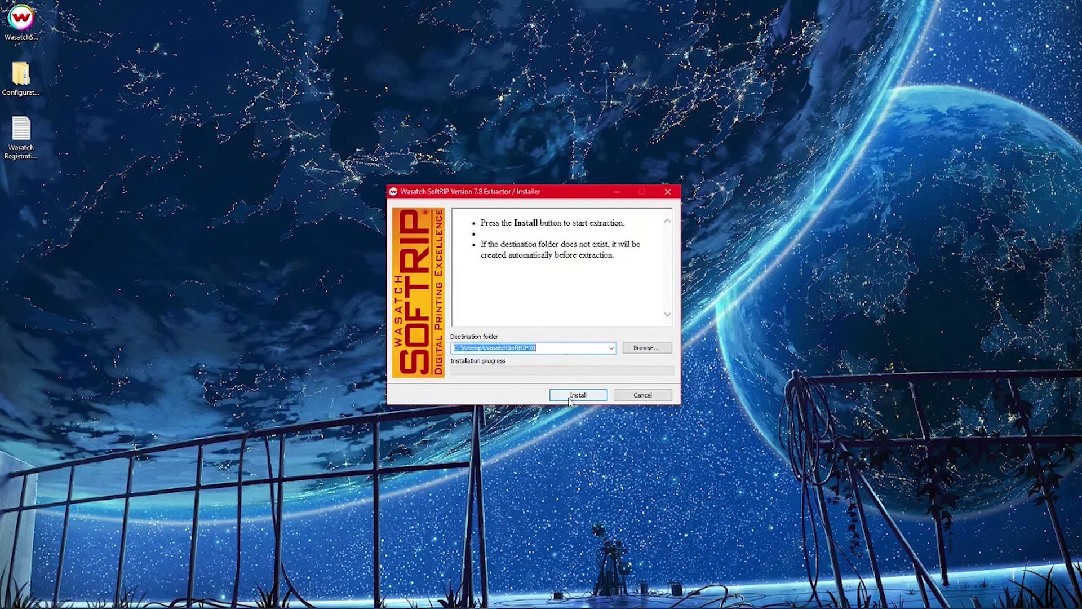
left_click(577, 395)
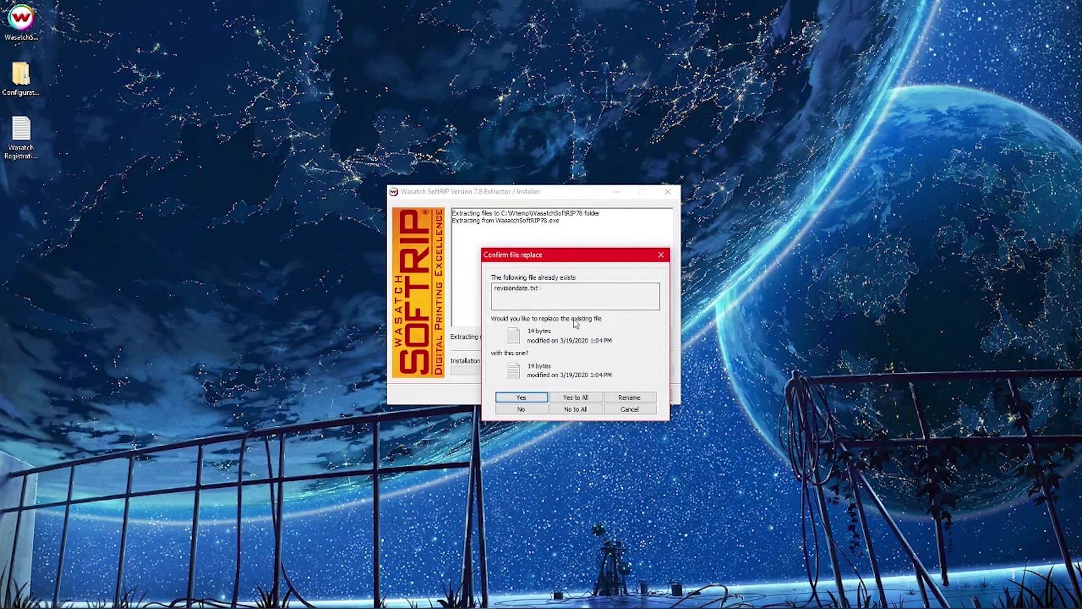
mouse_move(581, 325)
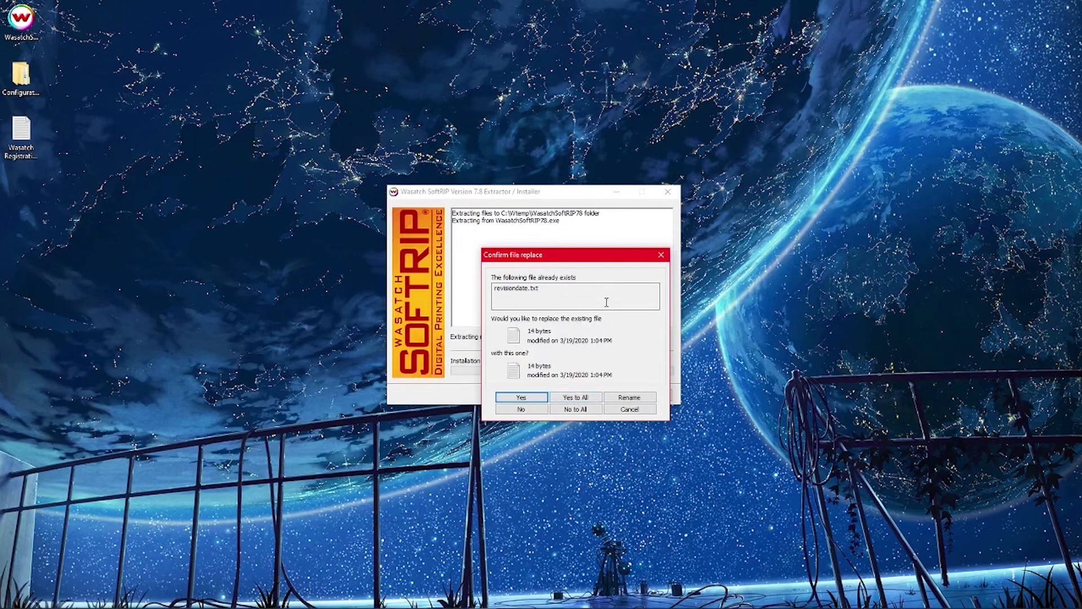
mouse_move(611, 332)
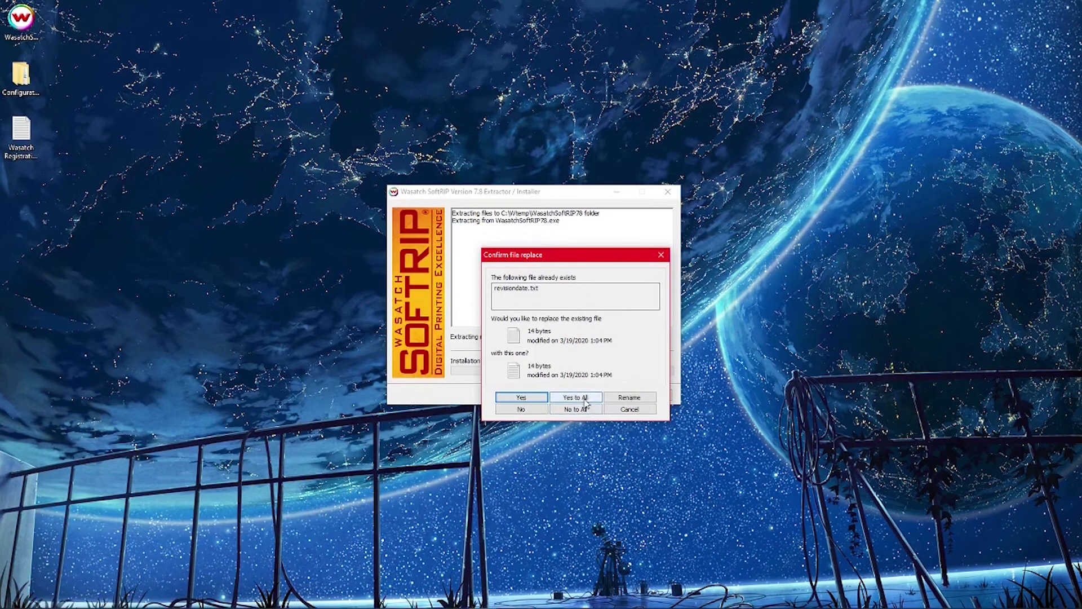
left_click(574, 397)
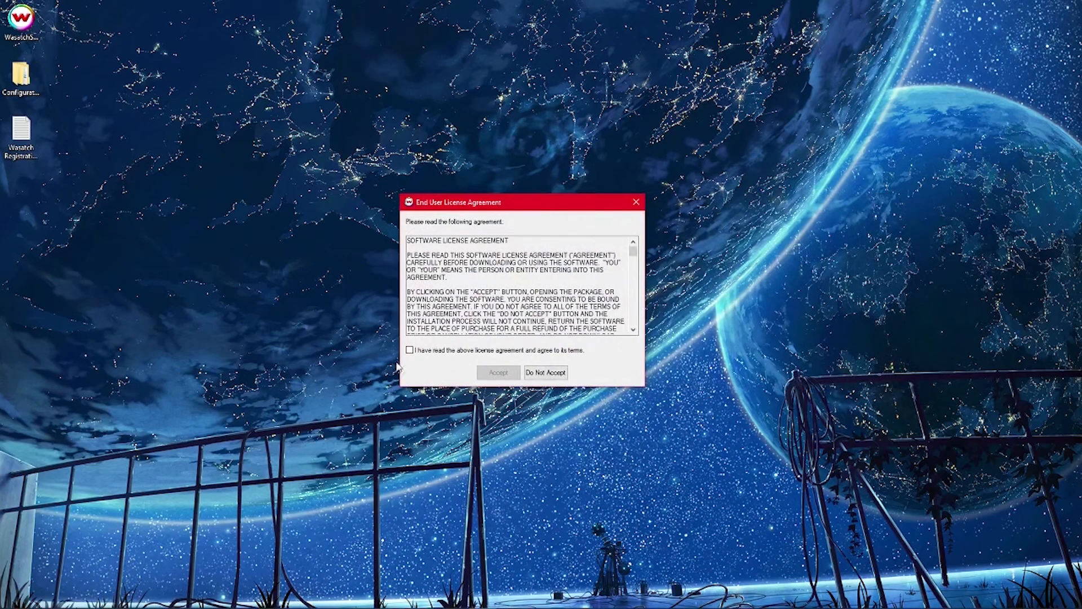
Step: Agree to the SoftRIP license terms and accept the agreement
left_click(409, 350)
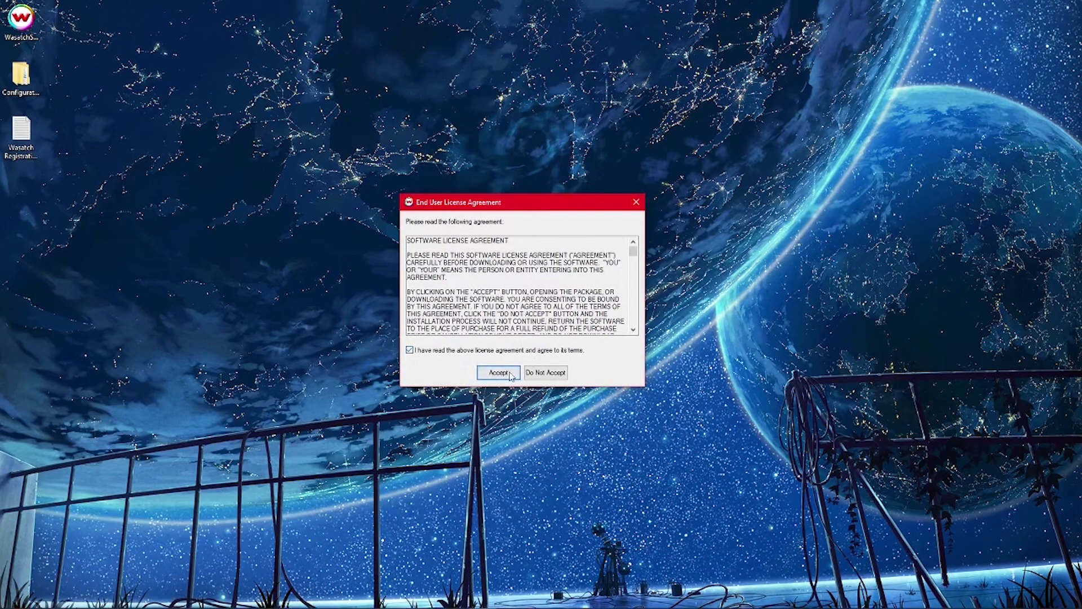
left_click(492, 372)
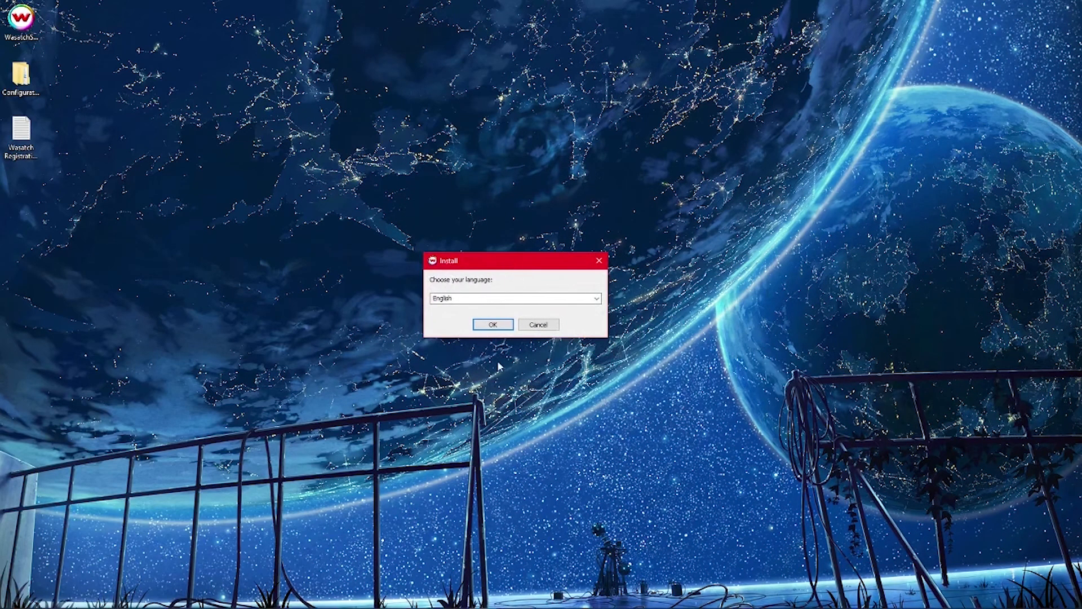
Step: Confirm English as the setup and installed language and begin installing SoftRIP
left_click(493, 325)
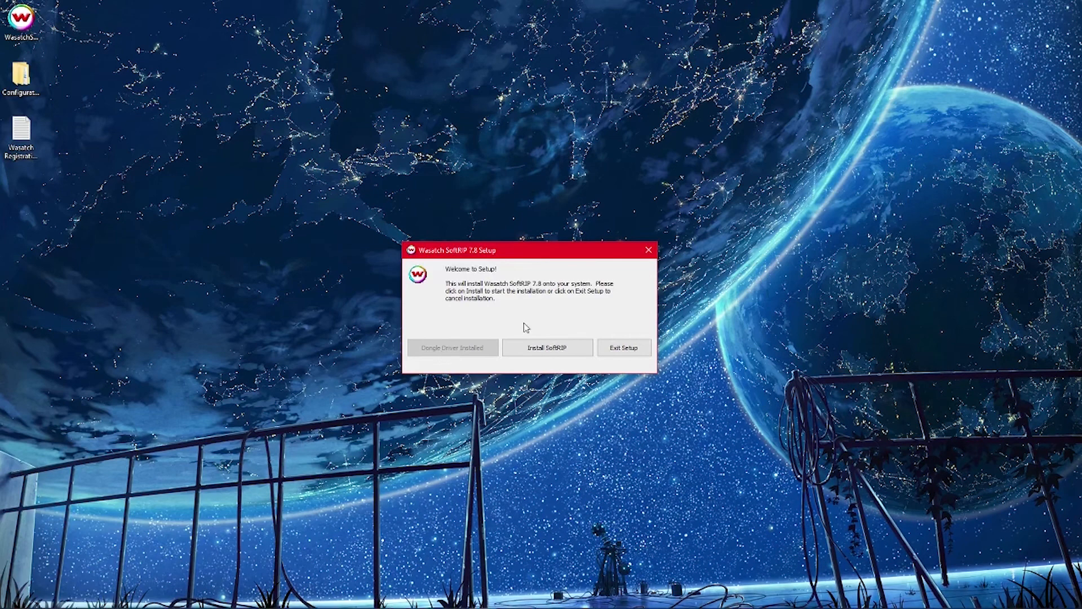
mouse_move(448, 364)
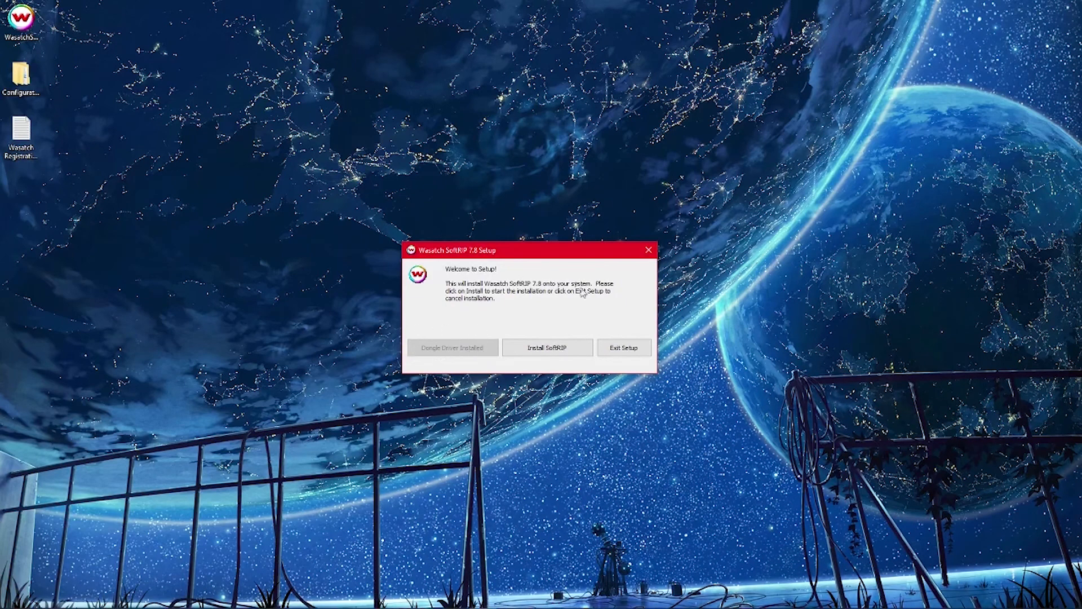
mouse_move(546, 347)
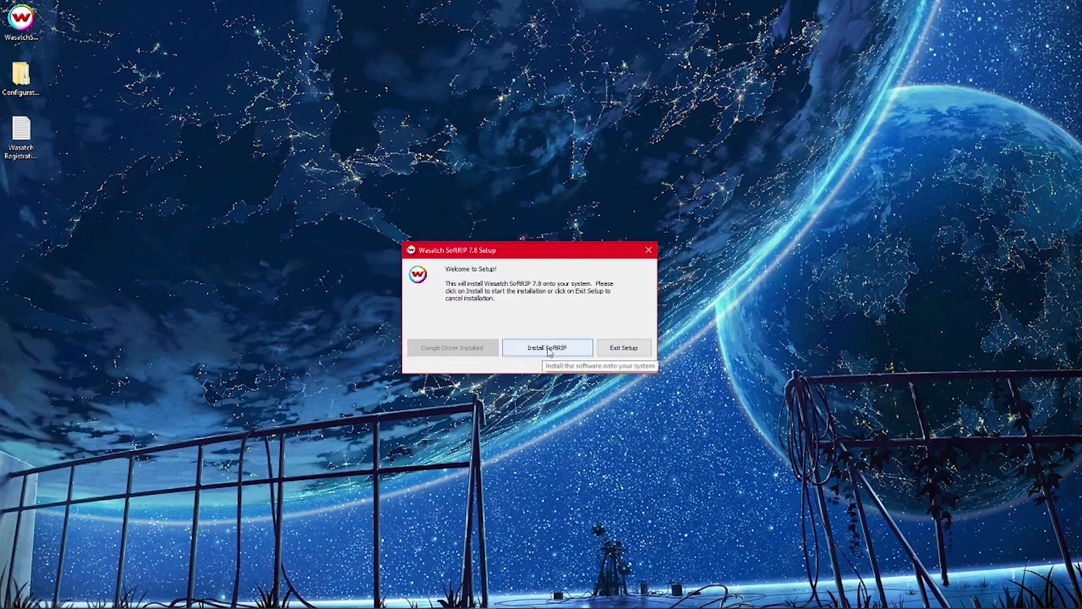
left_click(546, 348)
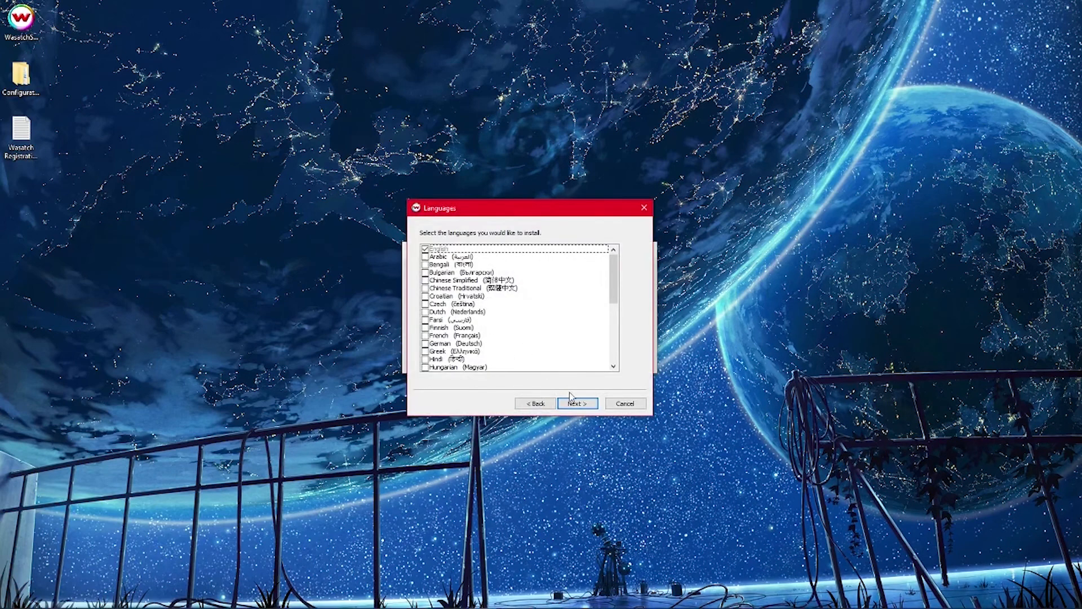
left_click(577, 403)
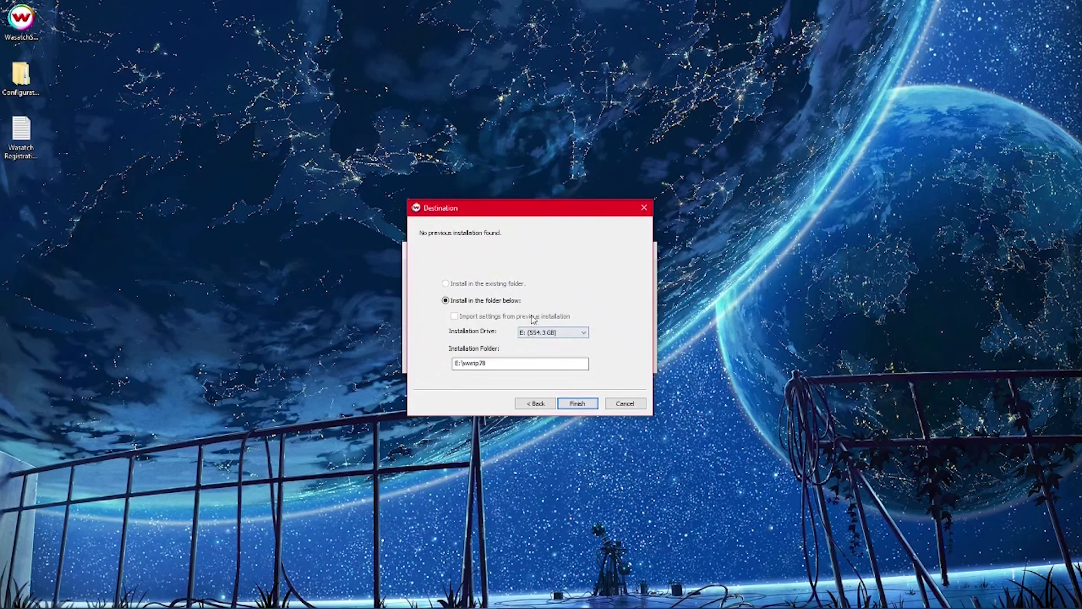
Step: Keep drive E as the installation drive and finish the setup options
left_click(584, 332)
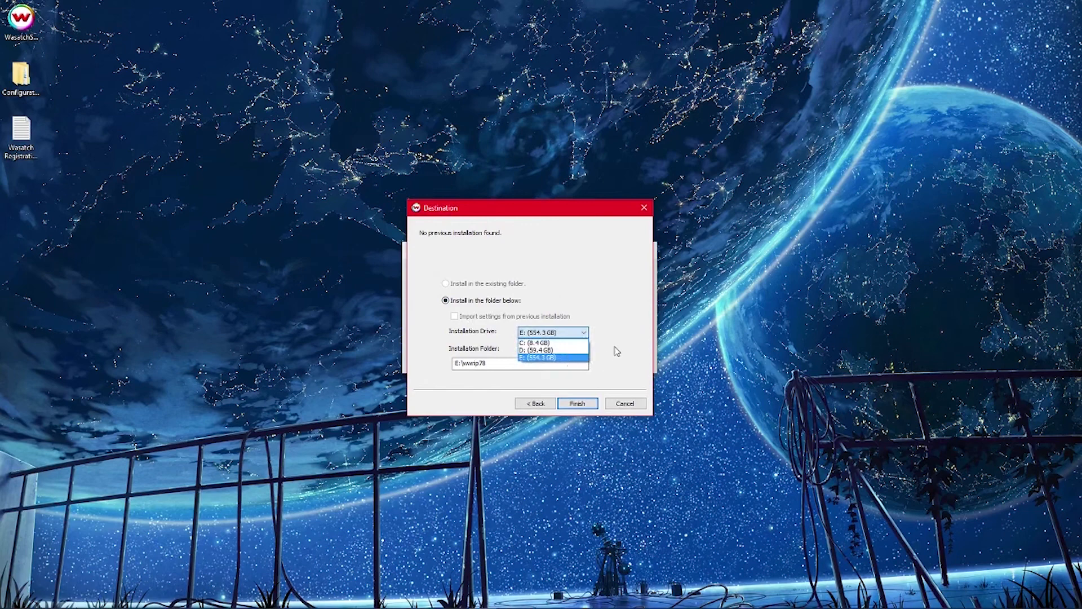
left_click(542, 359)
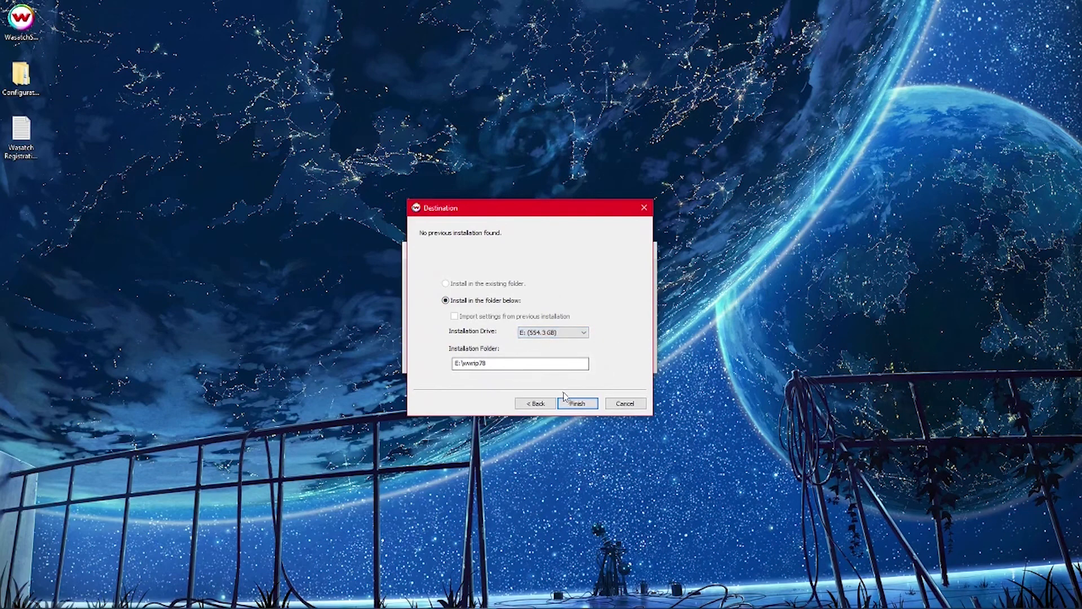
left_click(577, 403)
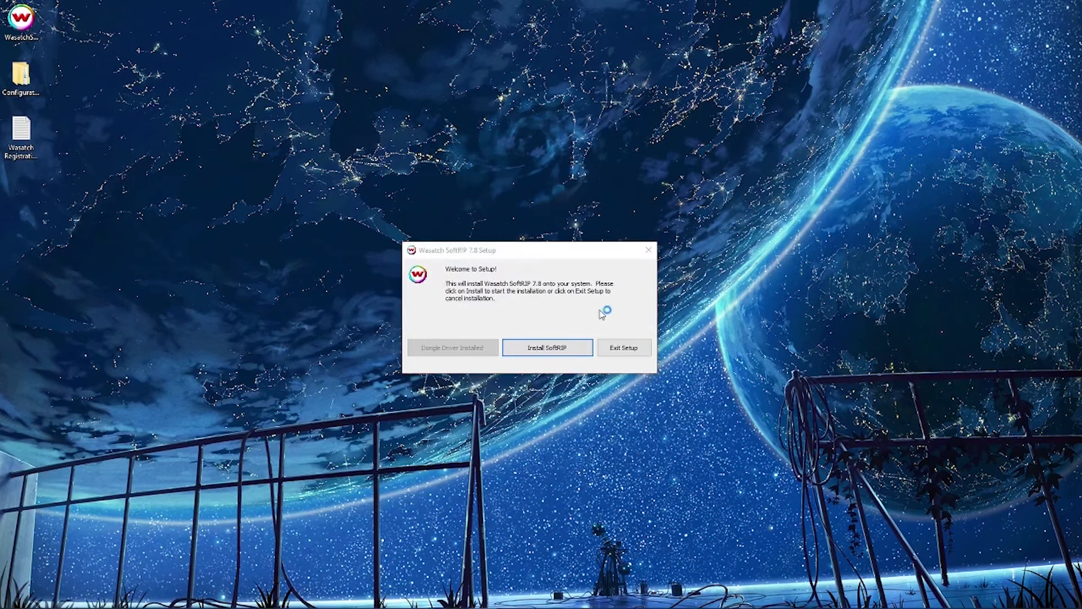
Step: Continue the installation and choose manual entry of registration codes
left_click(546, 347)
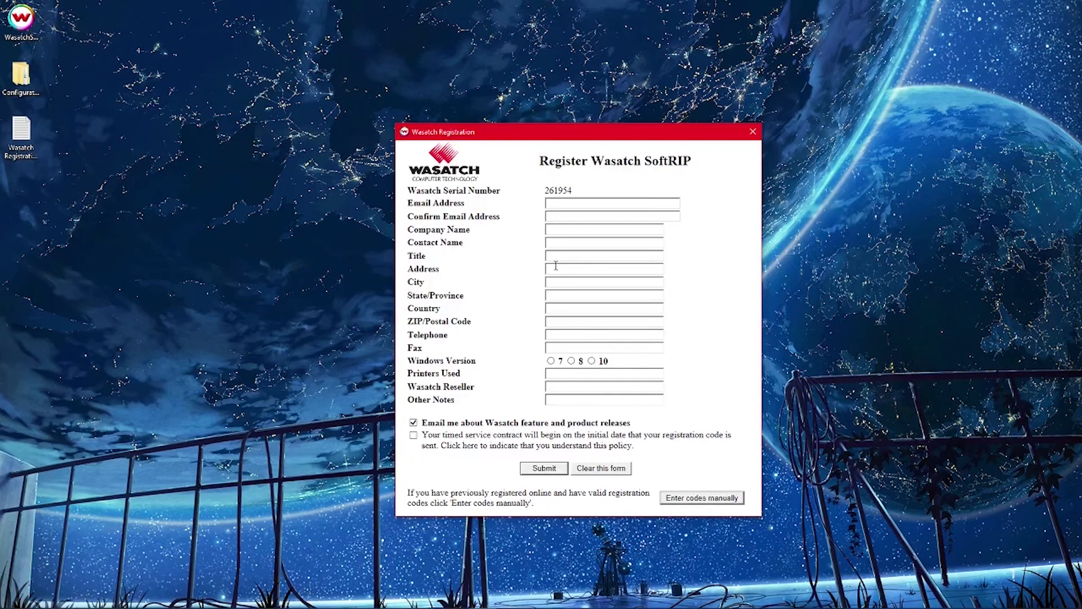
mouse_move(687, 471)
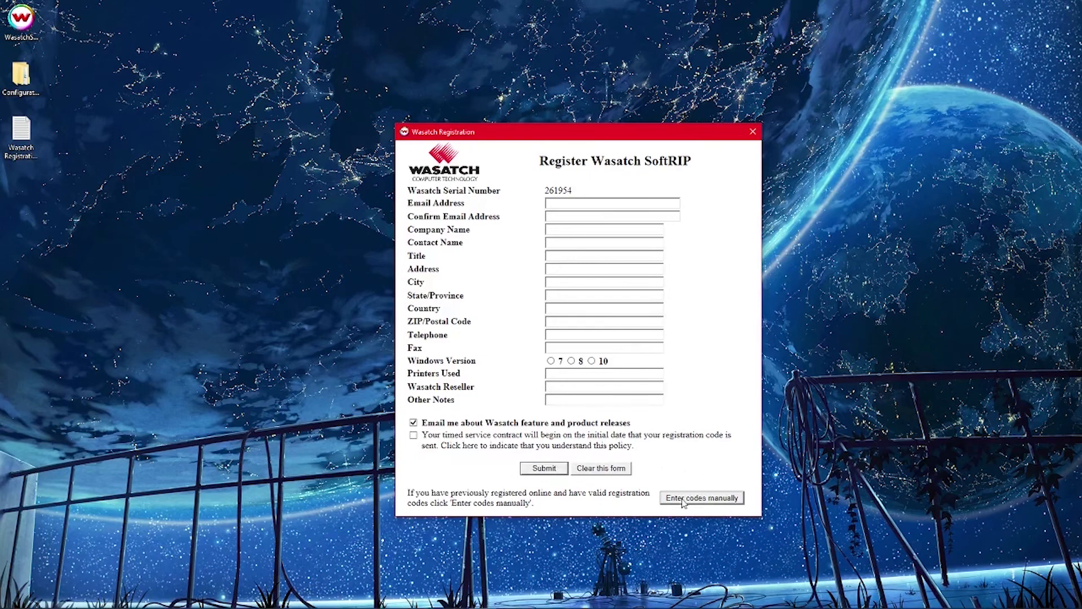
left_click(701, 498)
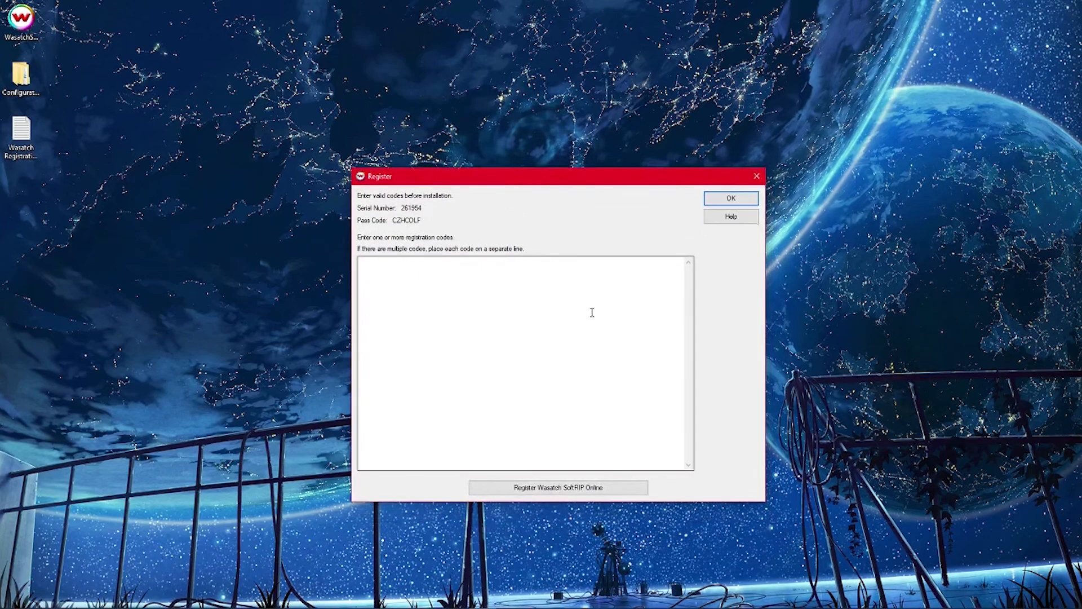
mouse_move(499, 170)
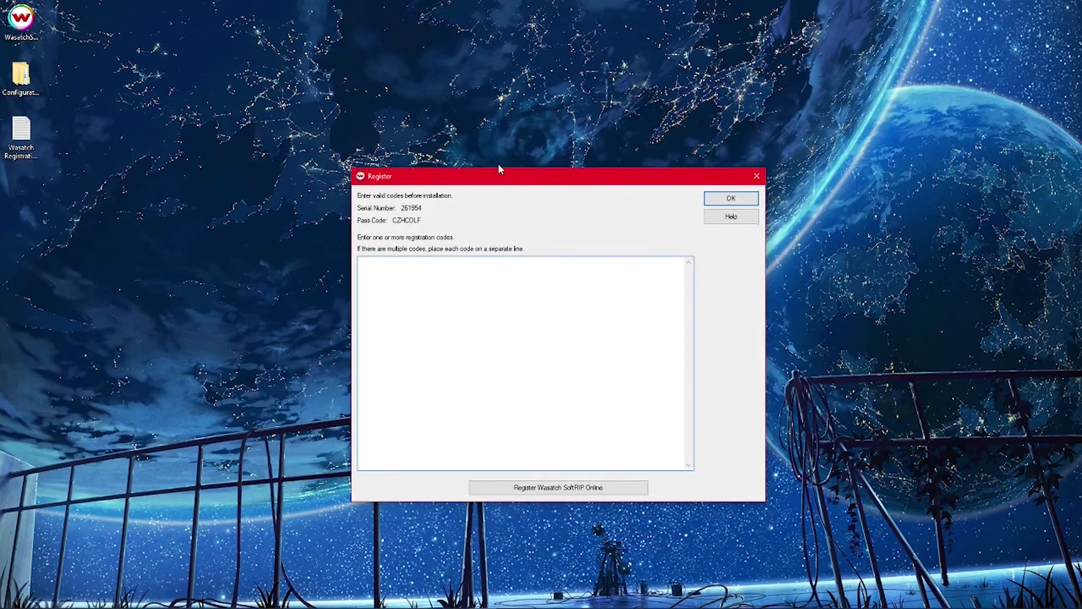
Step: Continue past the registration code window and acknowledge the setup completion message
left_click(730, 198)
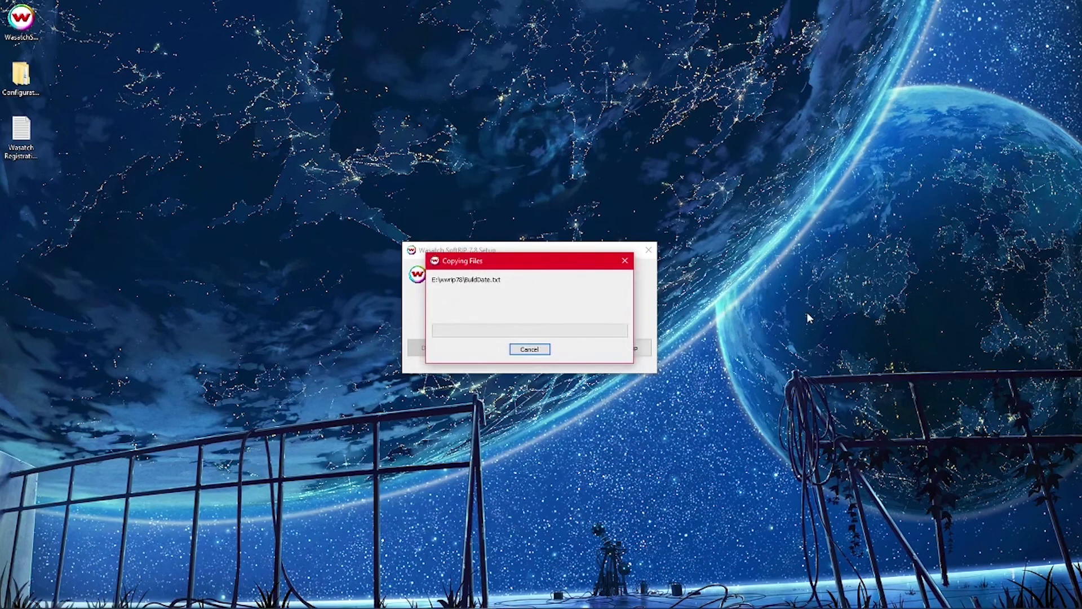
mouse_move(352, 280)
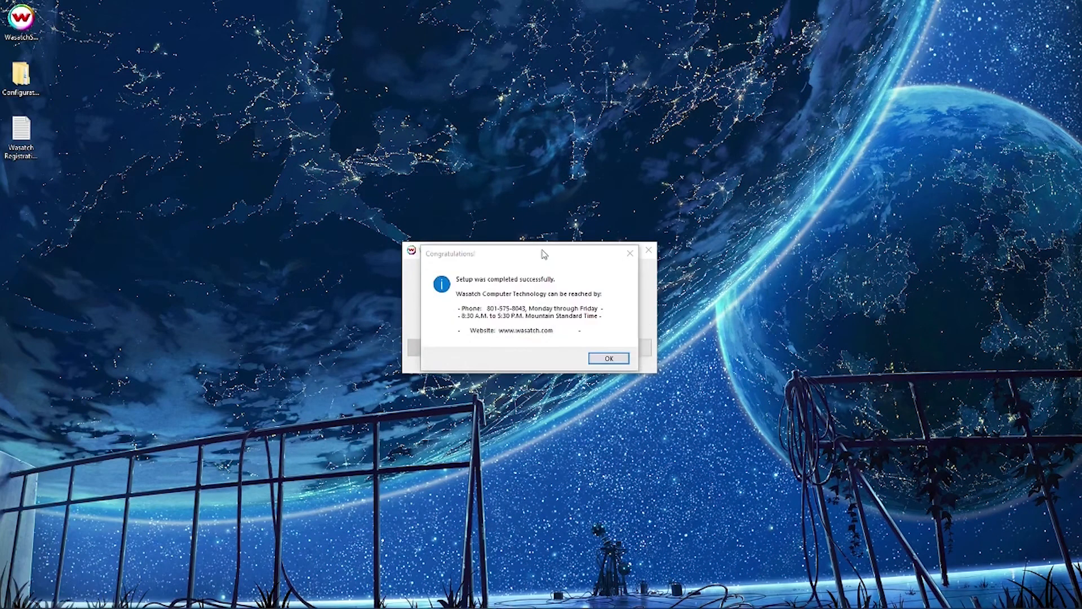
mouse_move(559, 277)
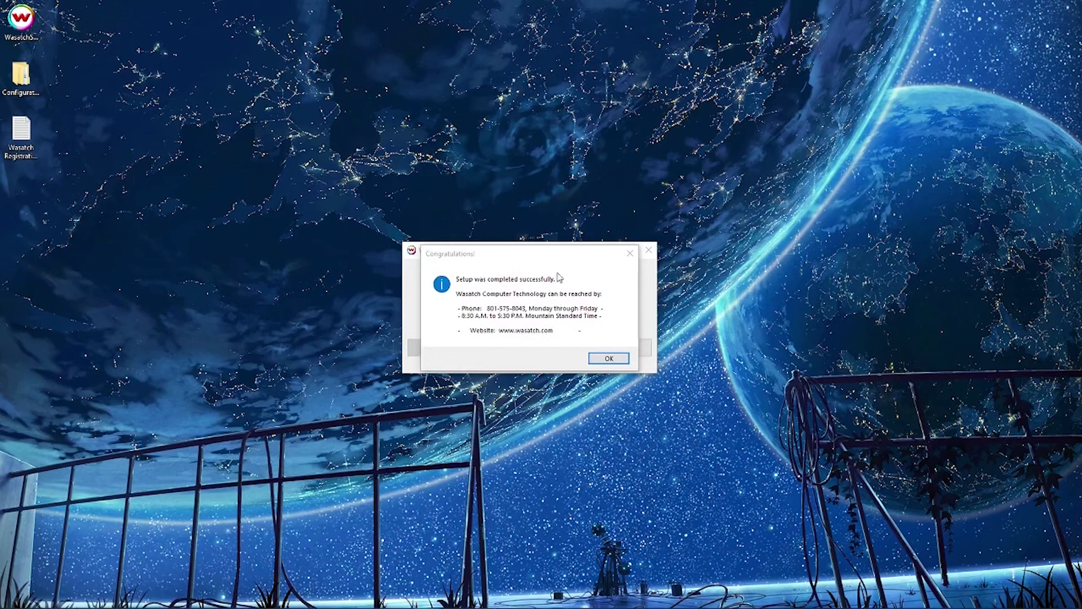
left_click(606, 357)
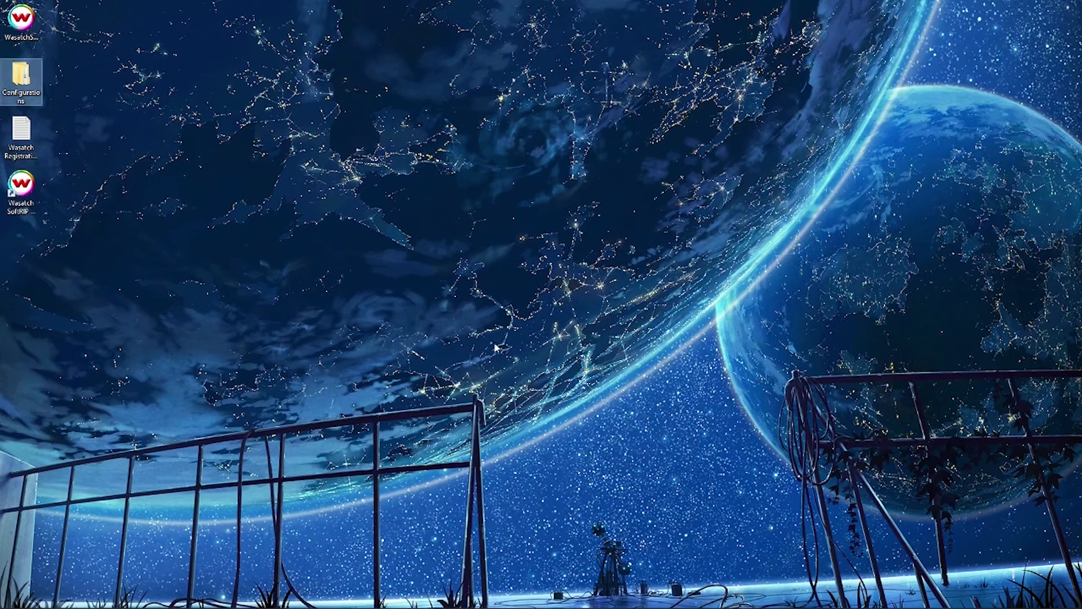
mouse_move(872, 336)
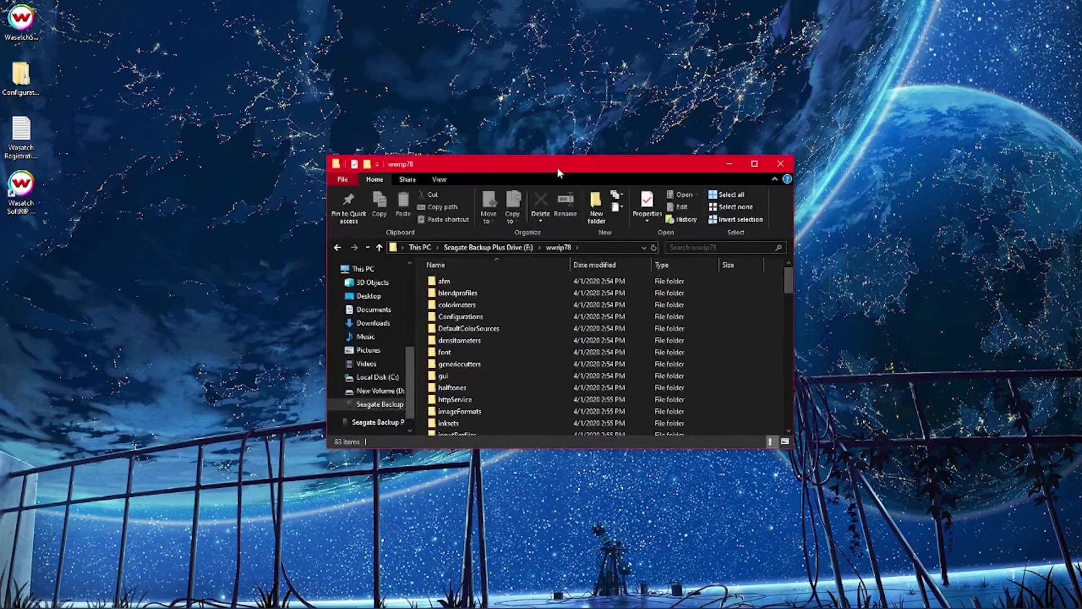
mouse_move(516, 331)
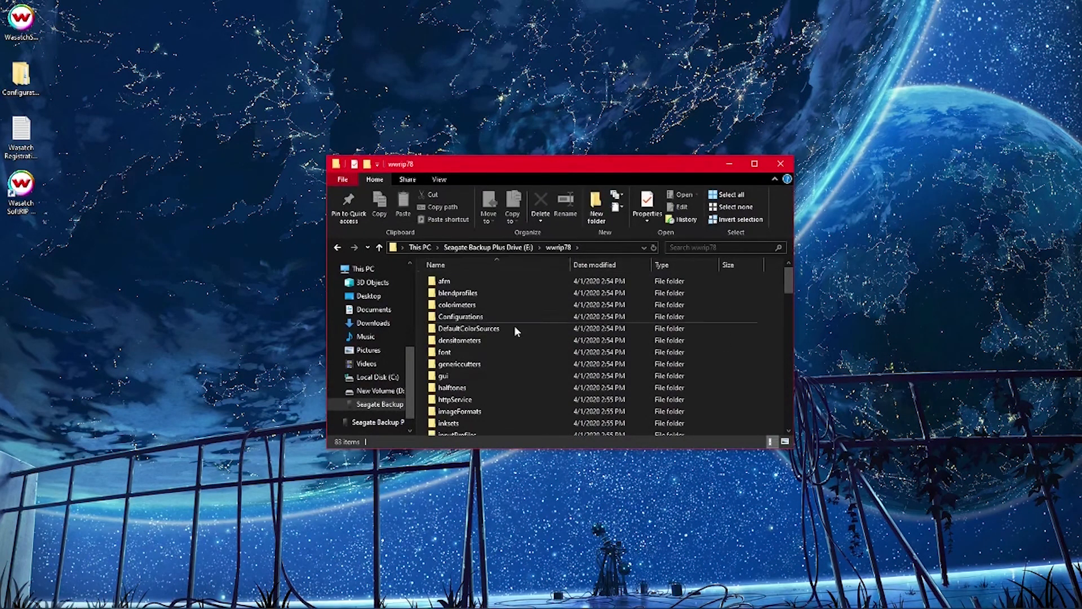
Step: Copy the desktop Configurations folder into wwrip78 and open it to view printer subfolders
left_click(460, 317)
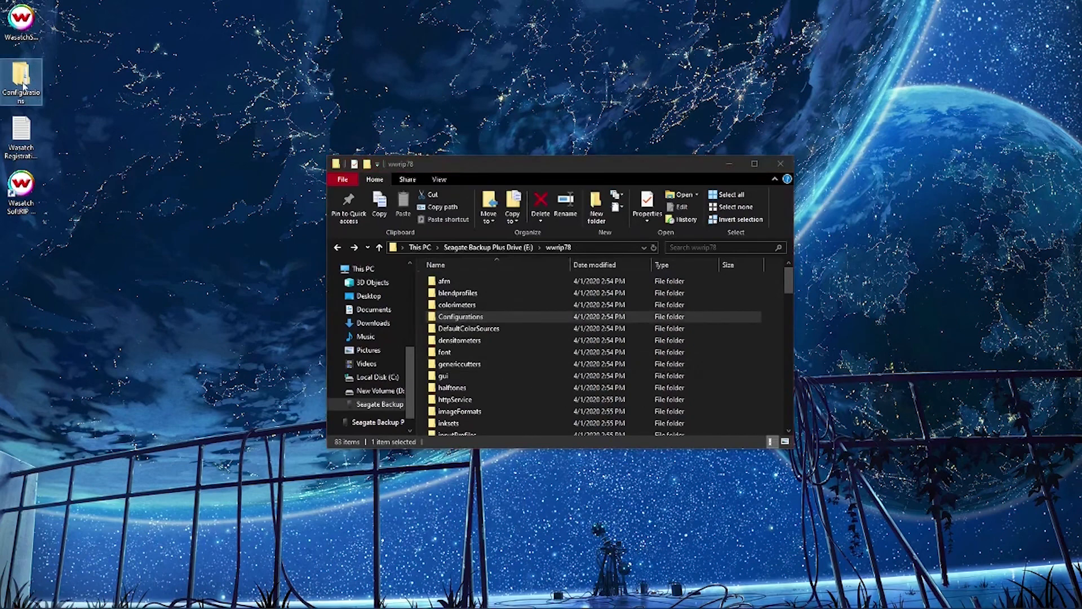
left_click_drag(21, 81, 772, 328)
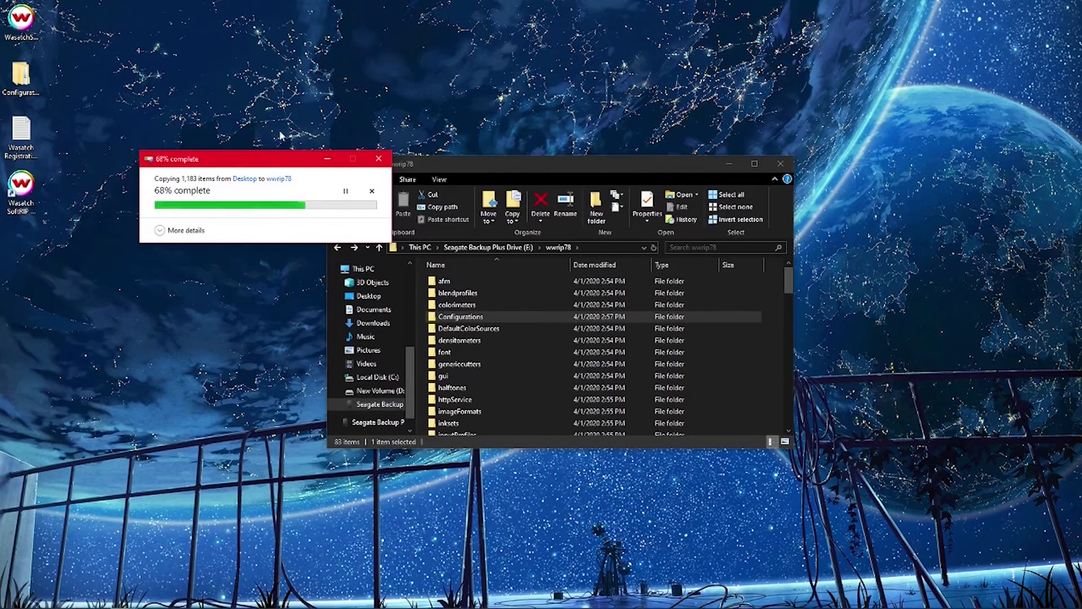
double_click(460, 317)
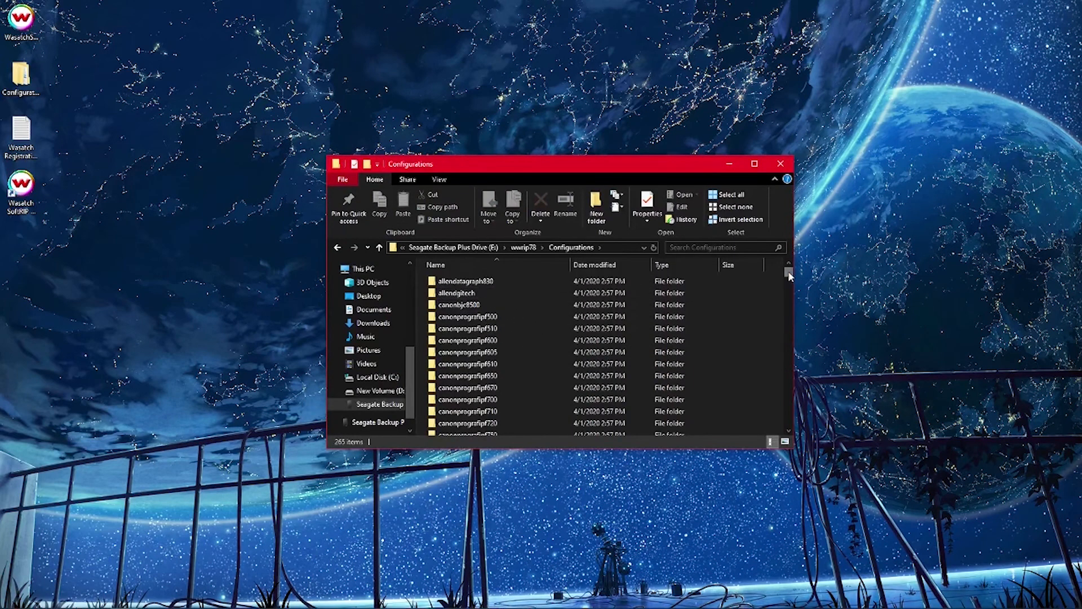
left_click(337, 247)
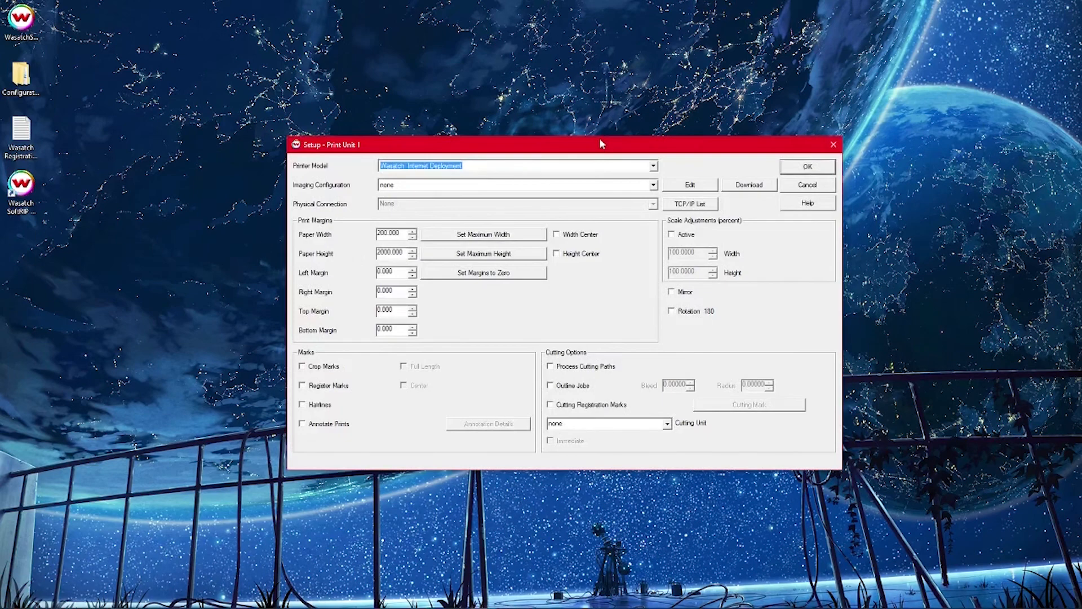
mouse_move(556, 144)
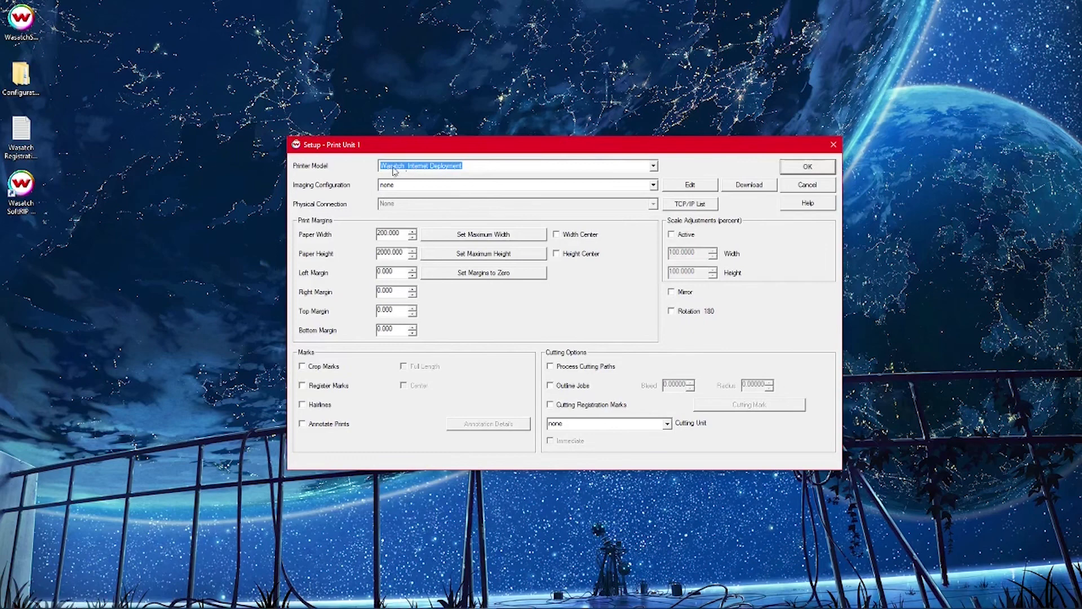
mouse_move(500, 172)
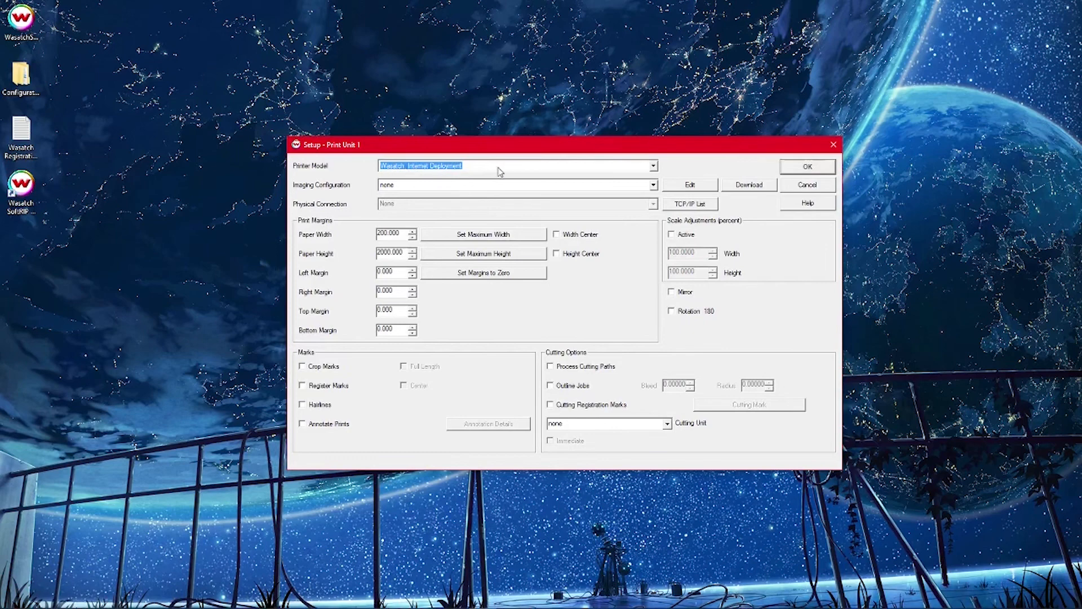
Step: Set Print Unit 1 to Epson SureColor F6200 with the 720x1440 Chromaluxe gloss white configuration
left_click(652, 165)
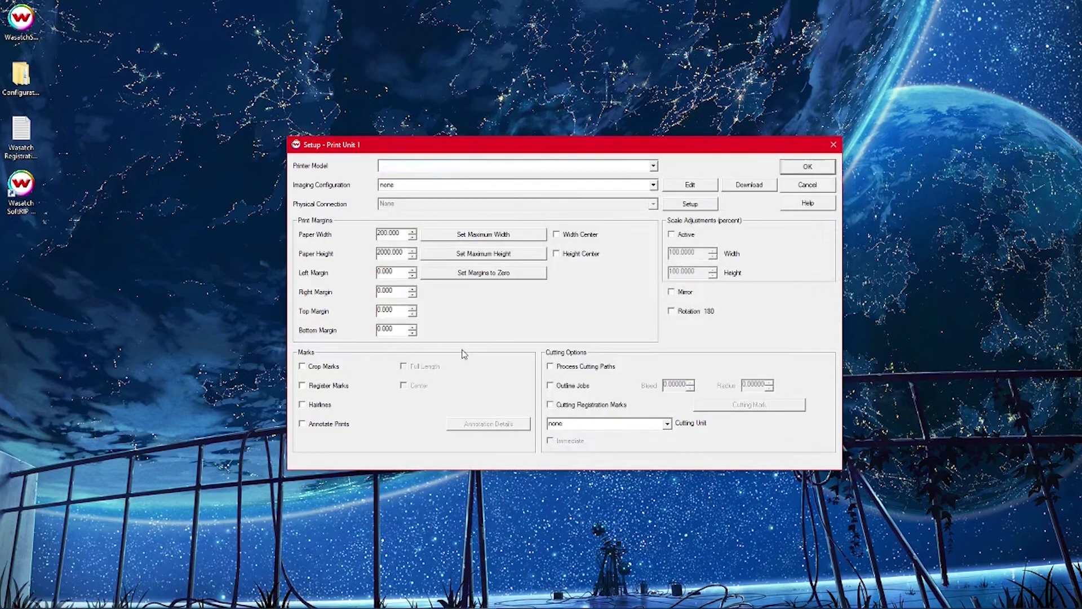
left_click(515, 165)
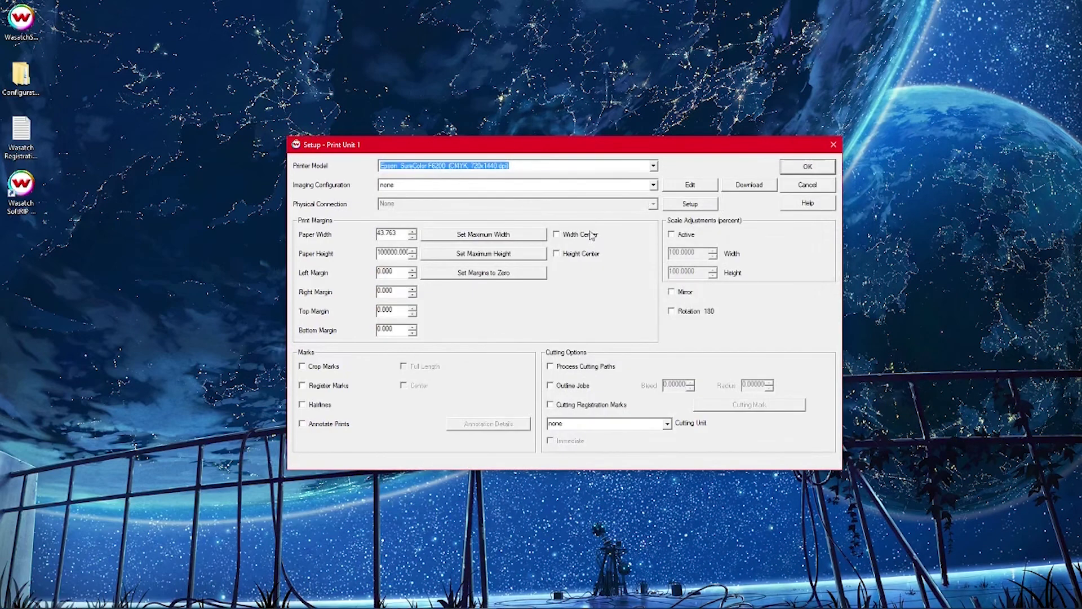
mouse_move(543, 208)
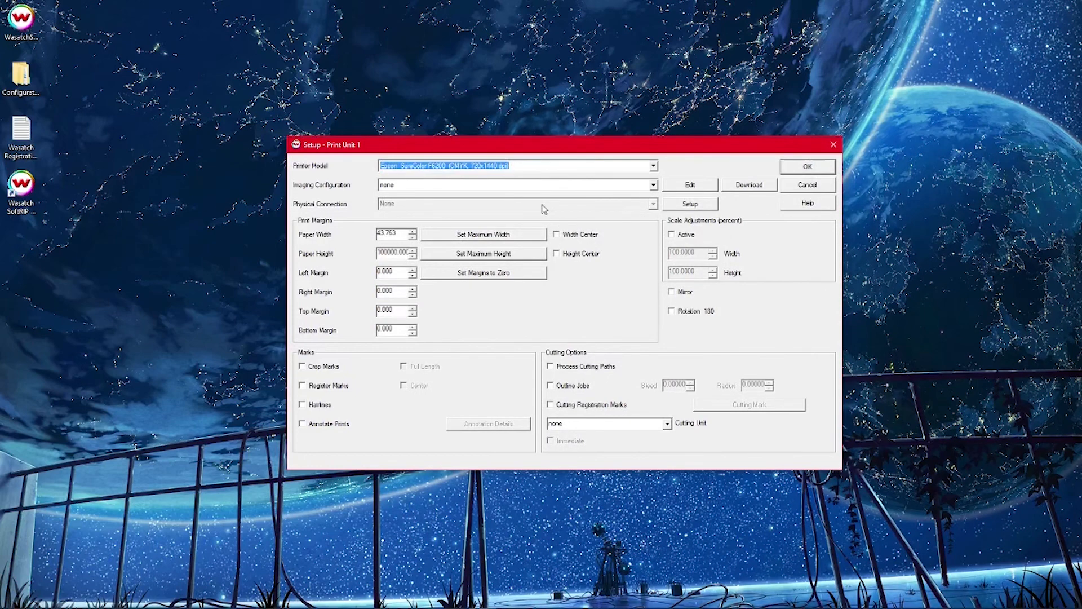
left_click(652, 184)
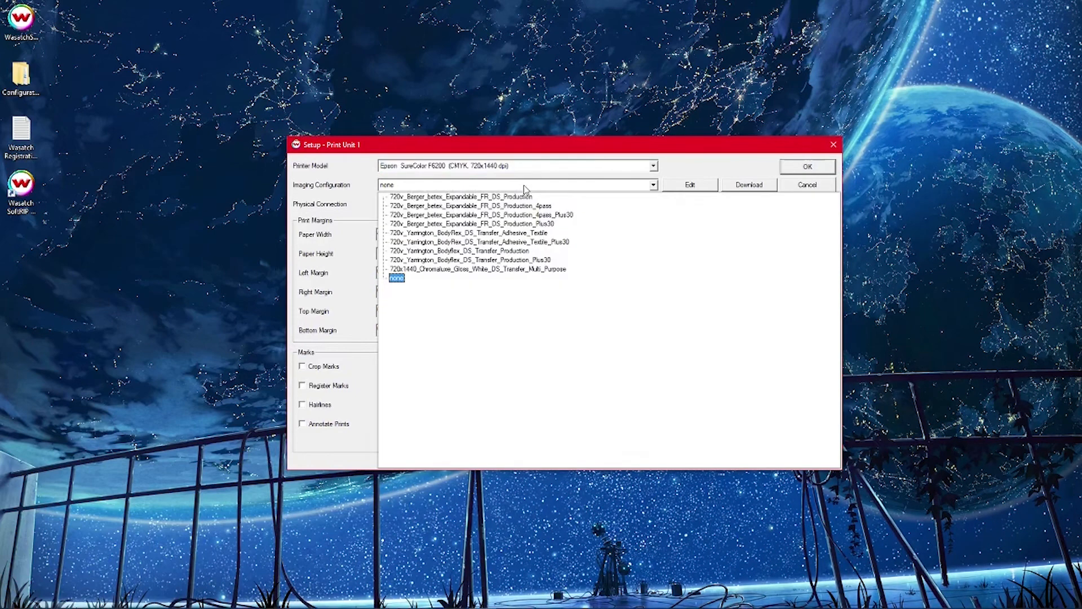
mouse_move(458, 266)
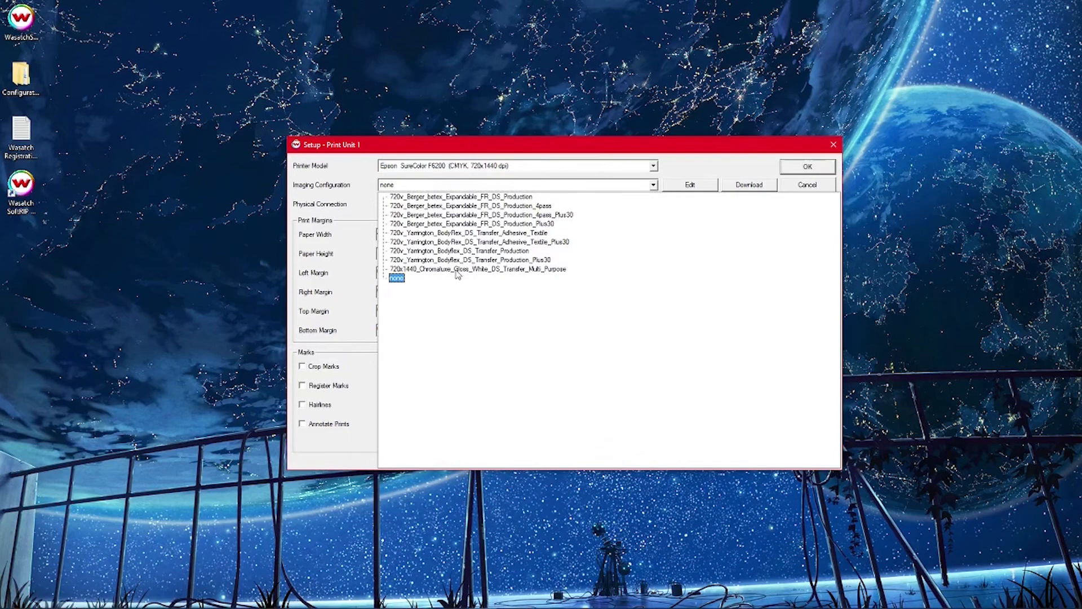
left_click(478, 270)
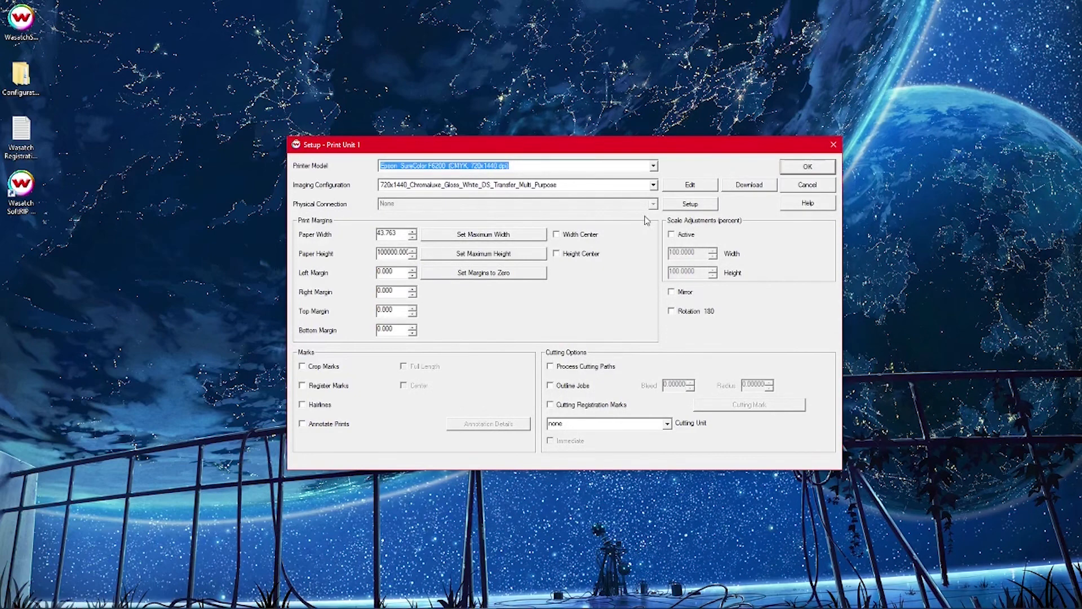
mouse_move(687, 216)
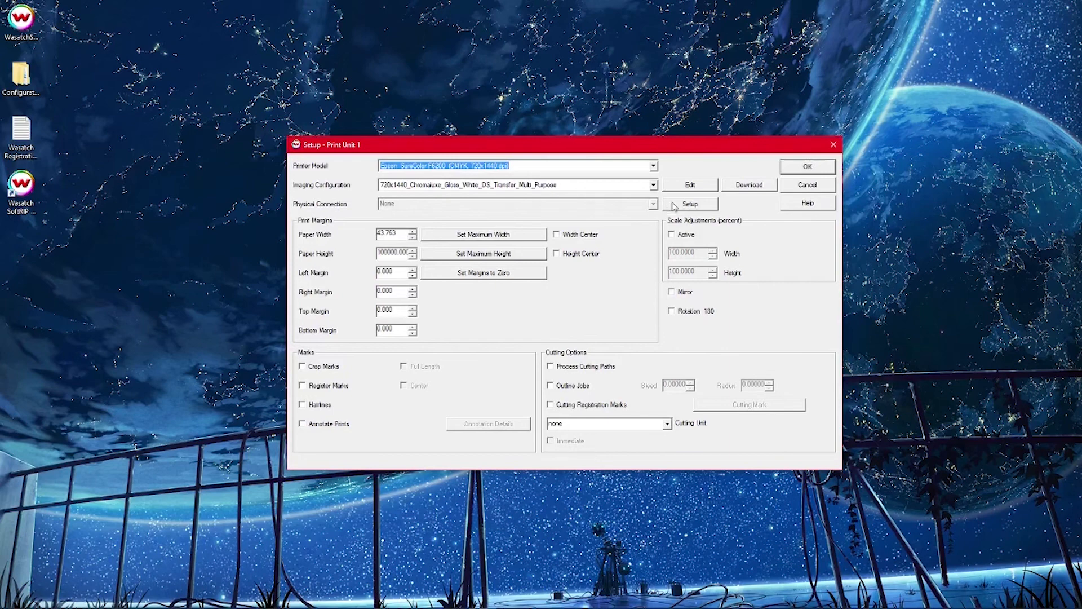
left_click(689, 204)
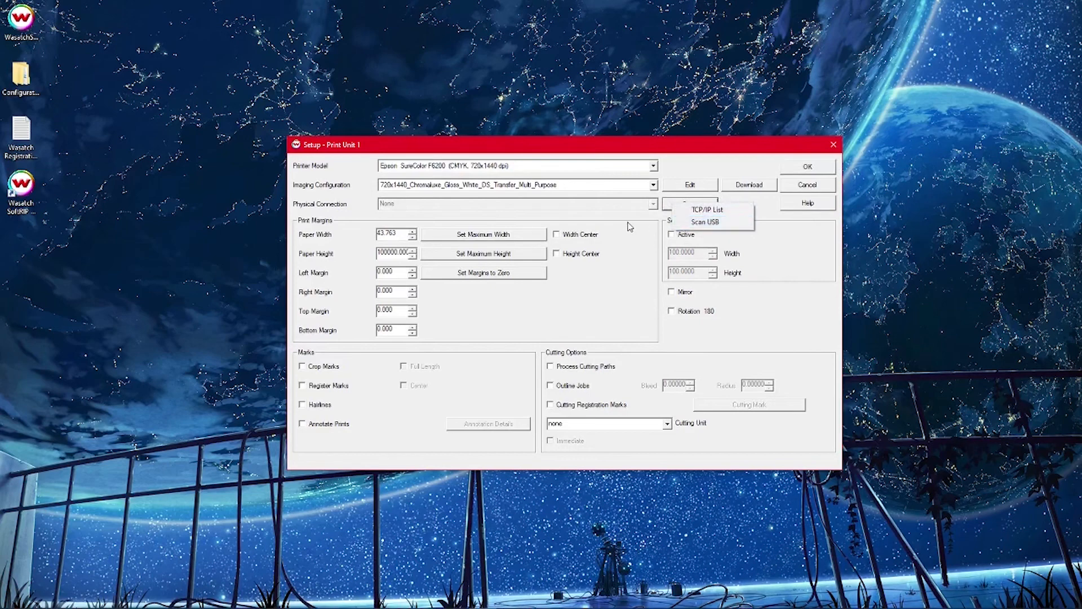
mouse_move(707, 209)
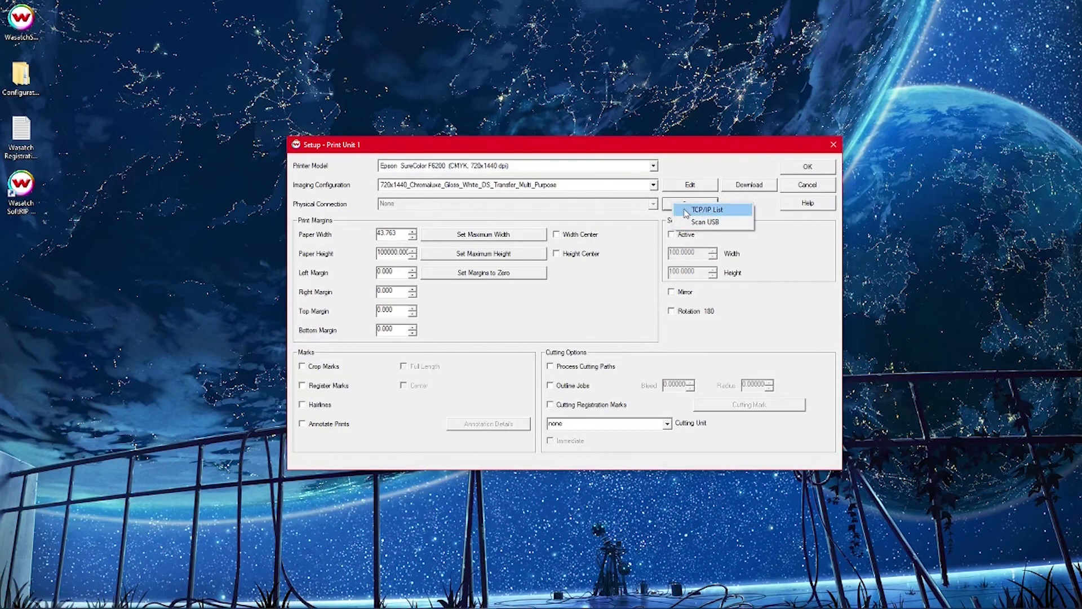
left_click(709, 209)
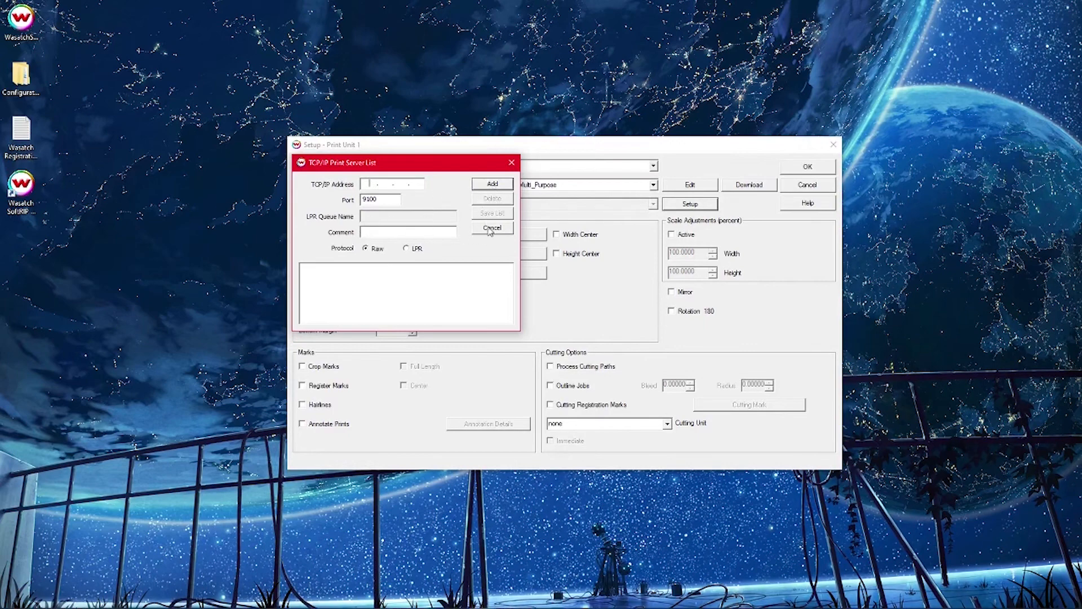
left_click(491, 227)
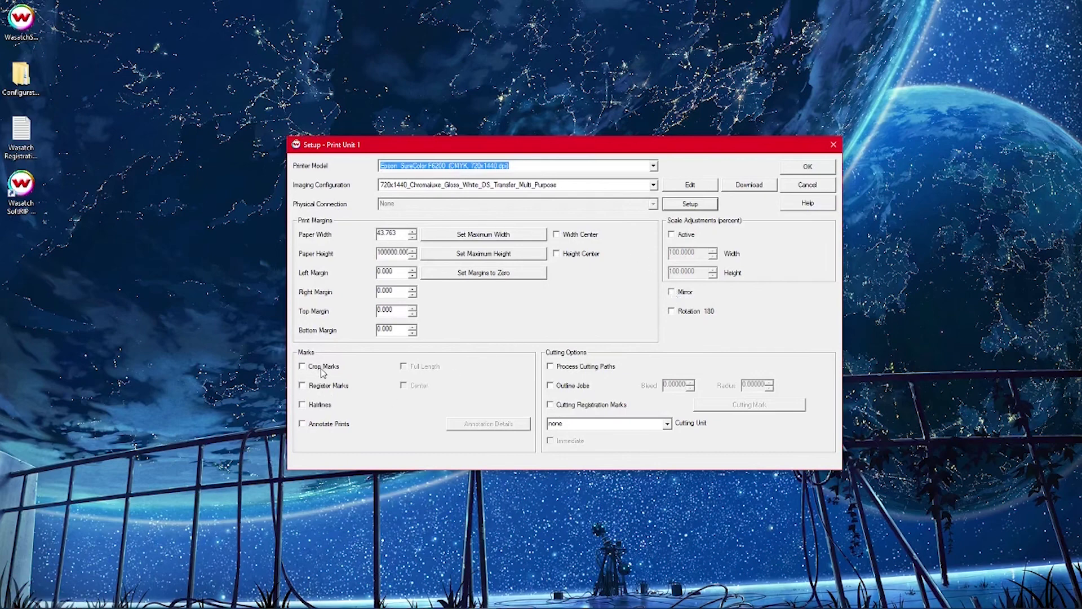
mouse_move(661, 357)
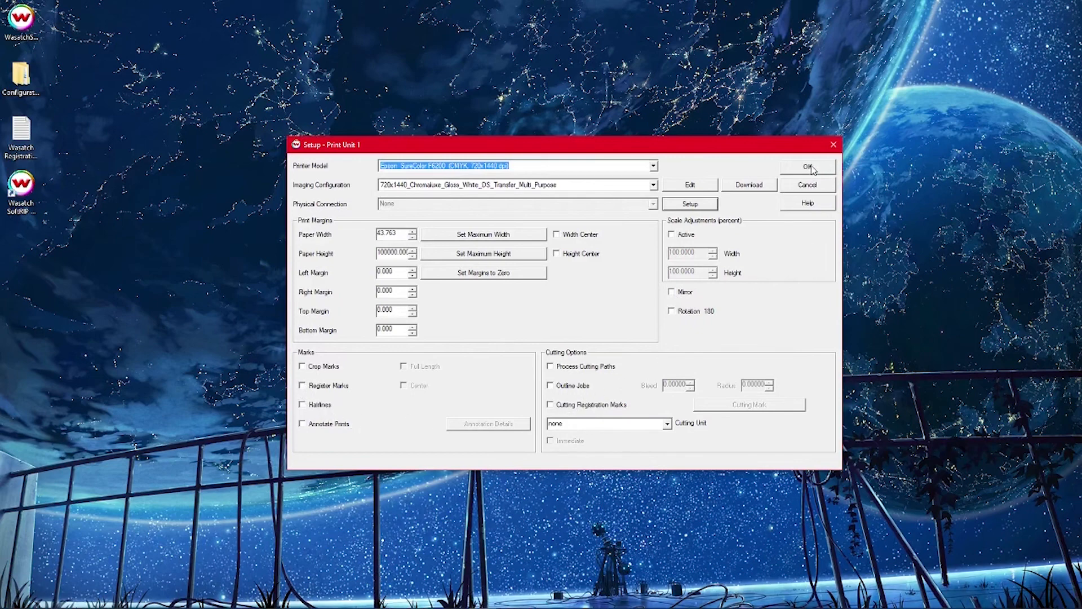
Step: Accept the print unit setup, then view the Queues, Job and Layout tabs
left_click(808, 166)
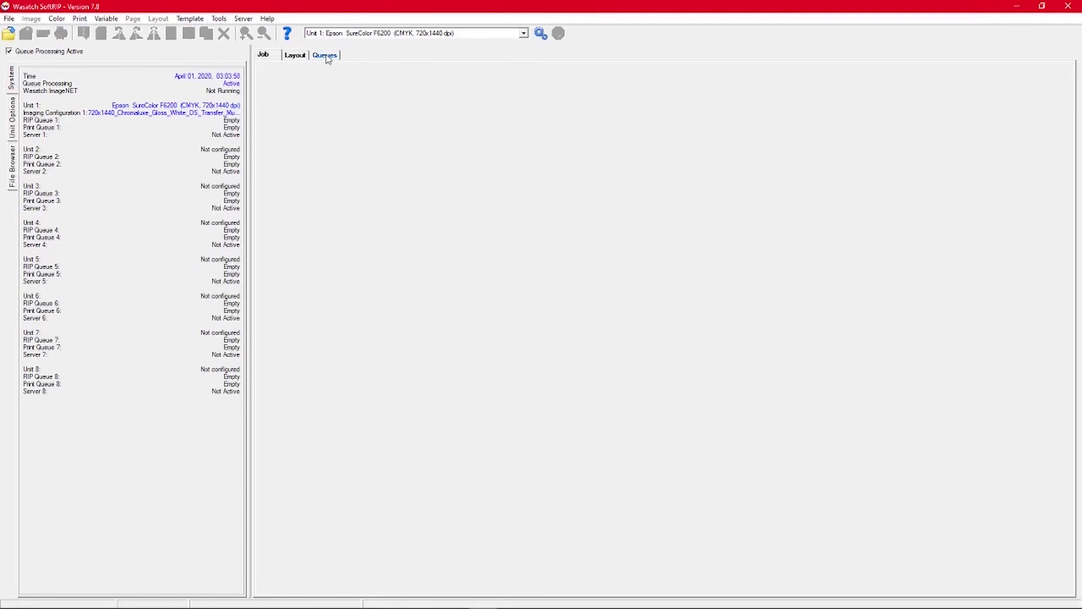
left_click(324, 55)
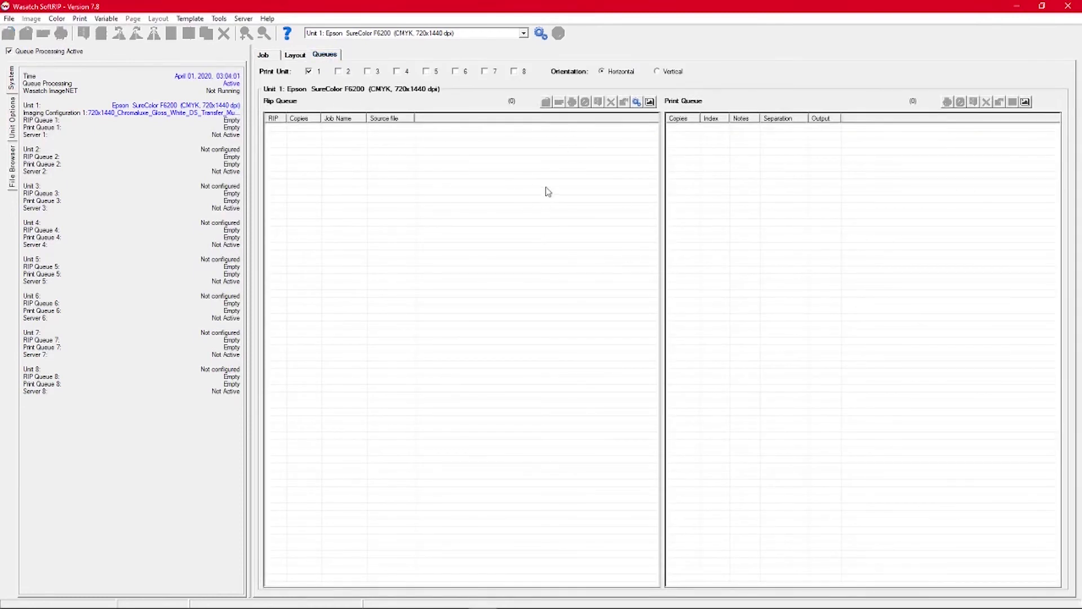
left_click(263, 55)
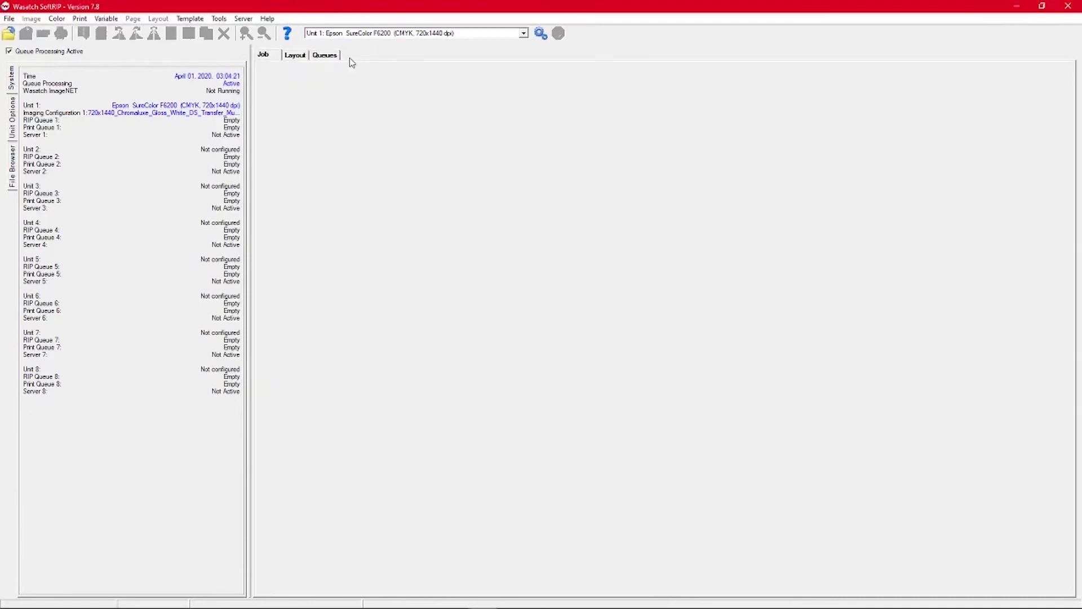
left_click(295, 55)
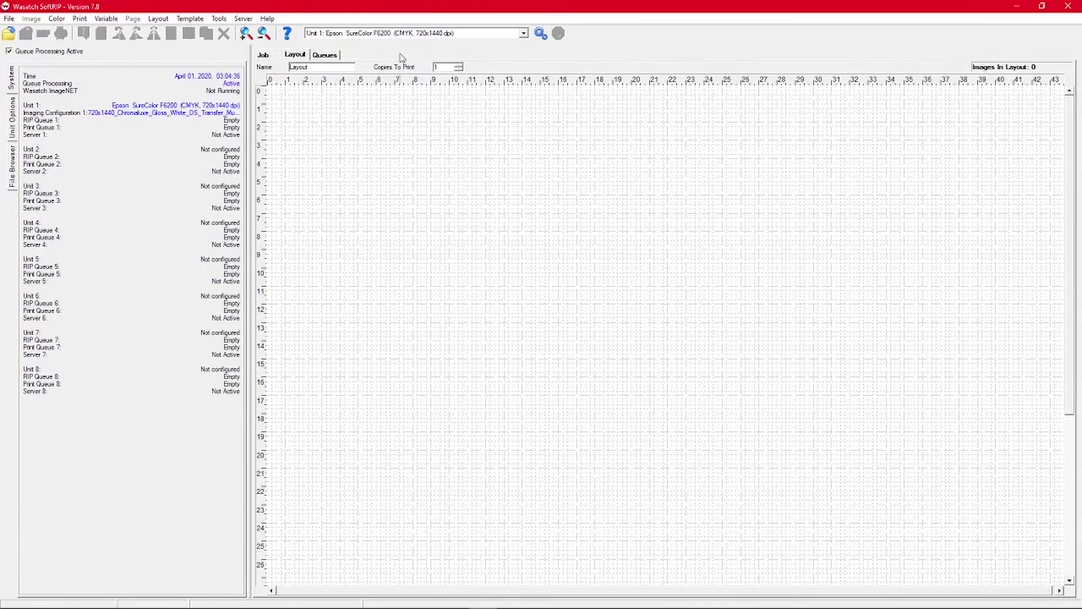